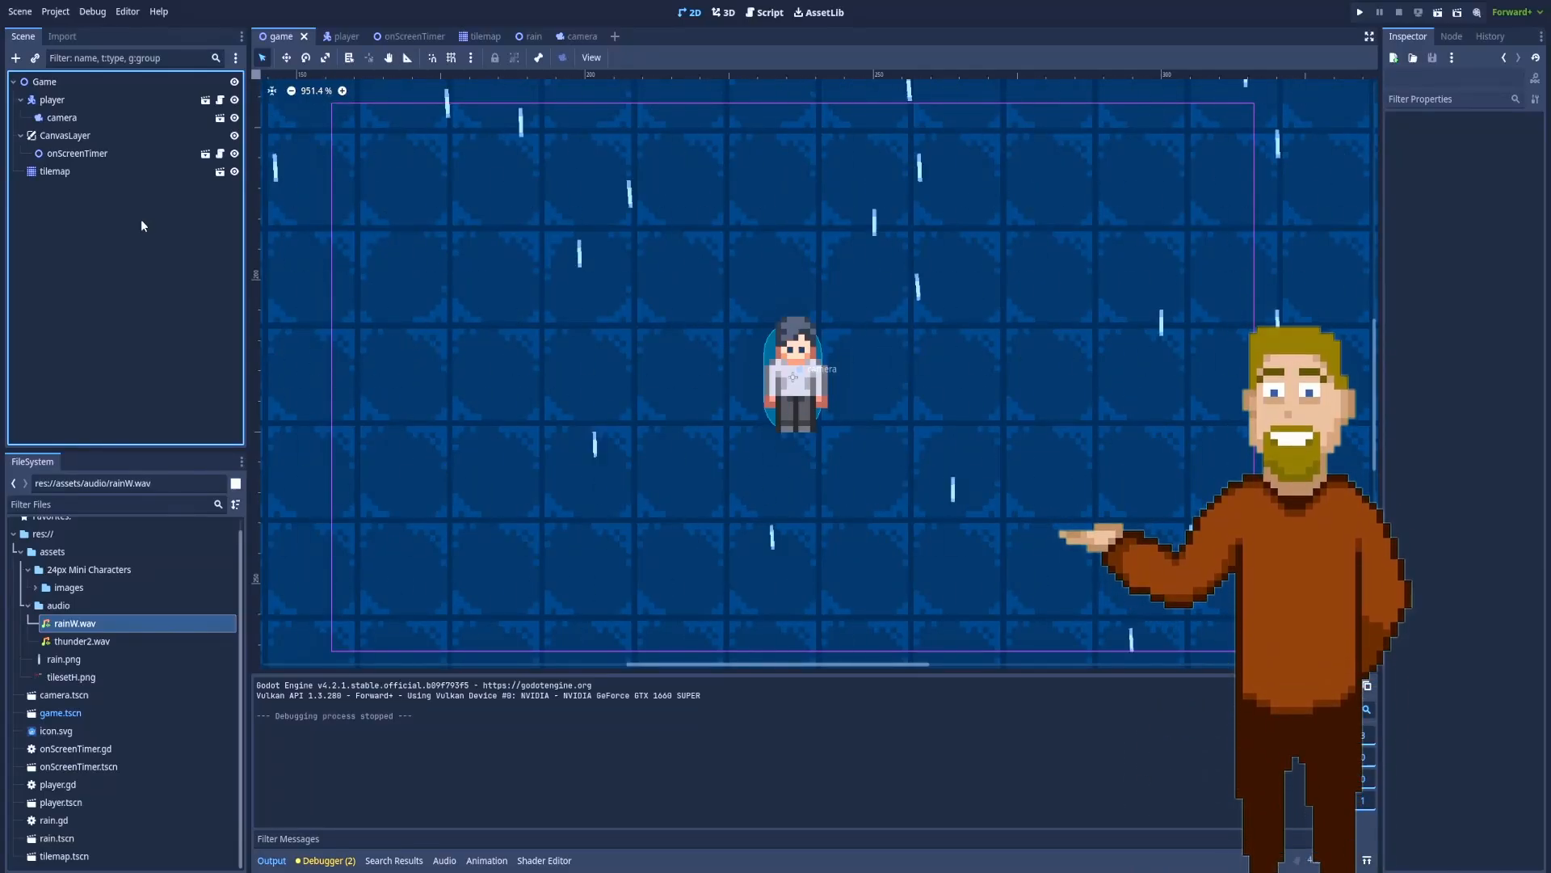
Step: Switch to the player scene and run the project to see the current player behaviour
left_click(331, 35)
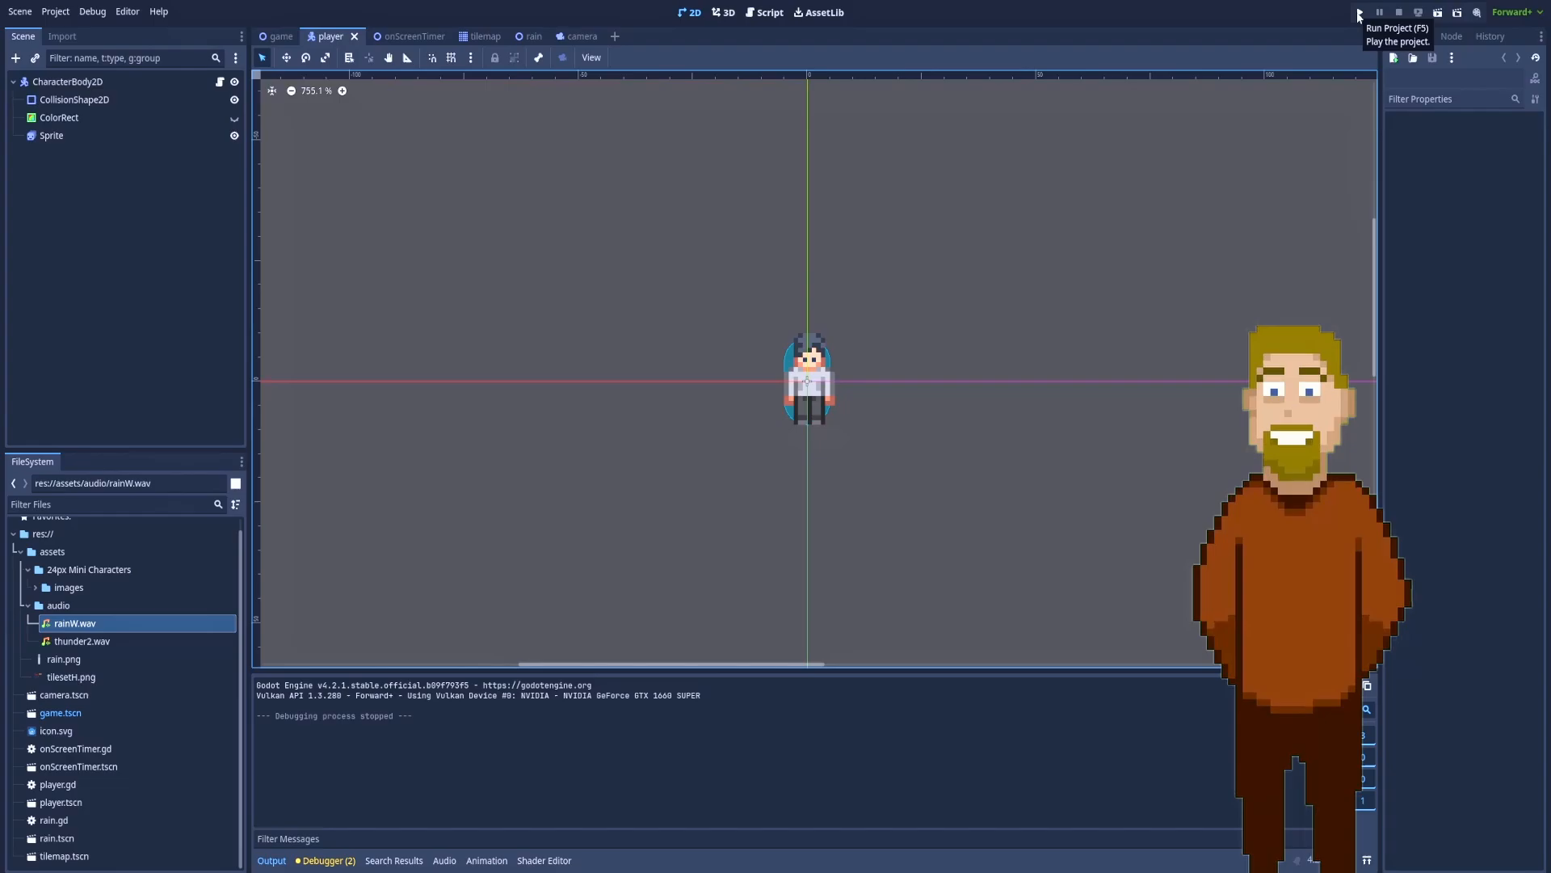
left_click(1359, 11)
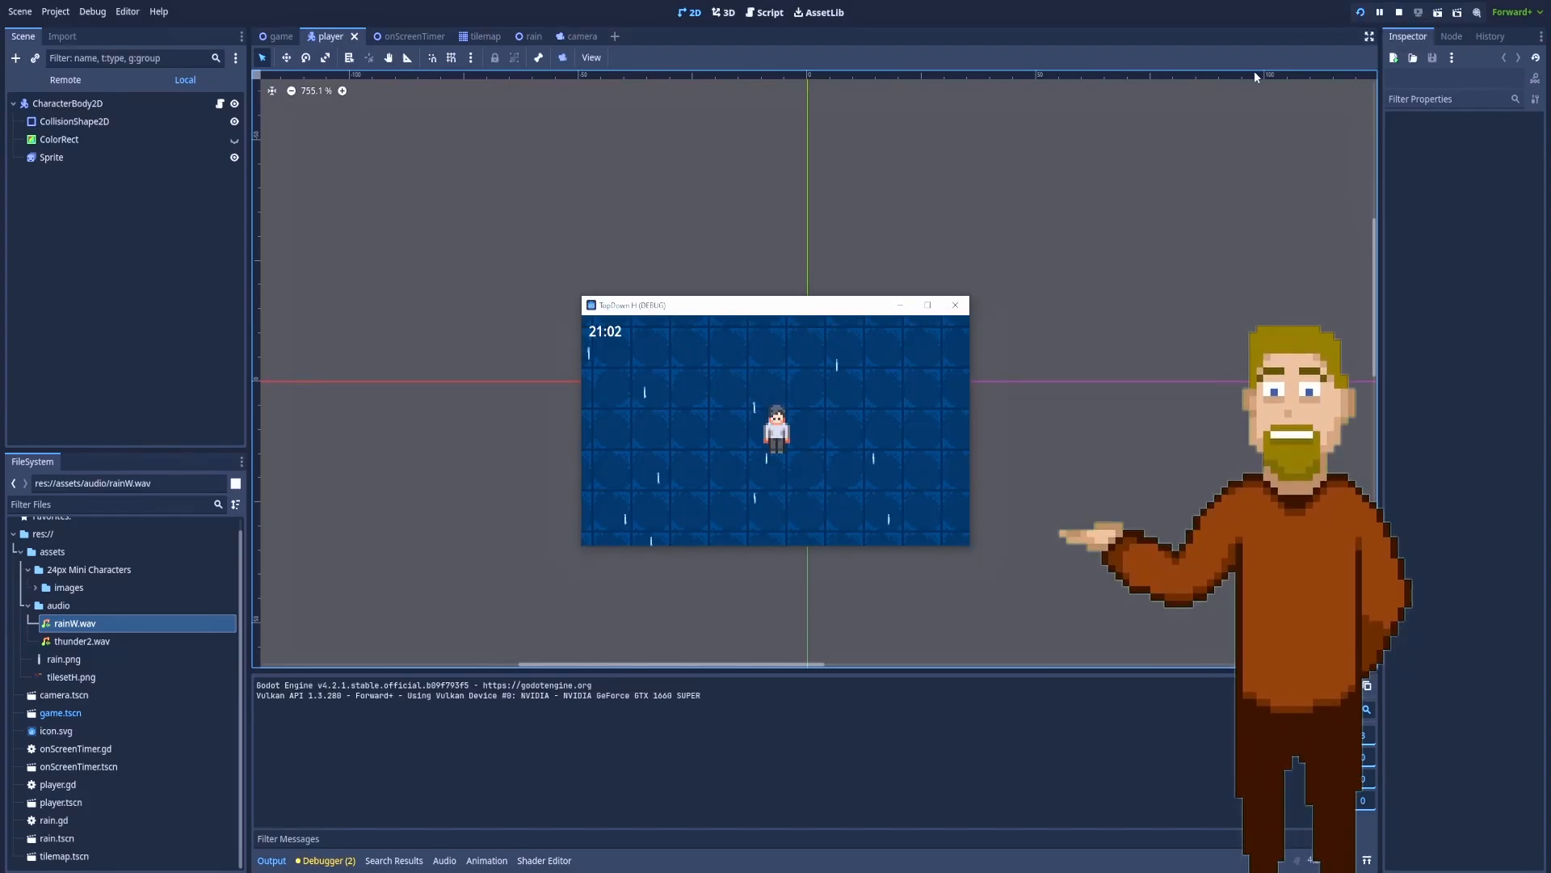
mouse_move(1359, 11)
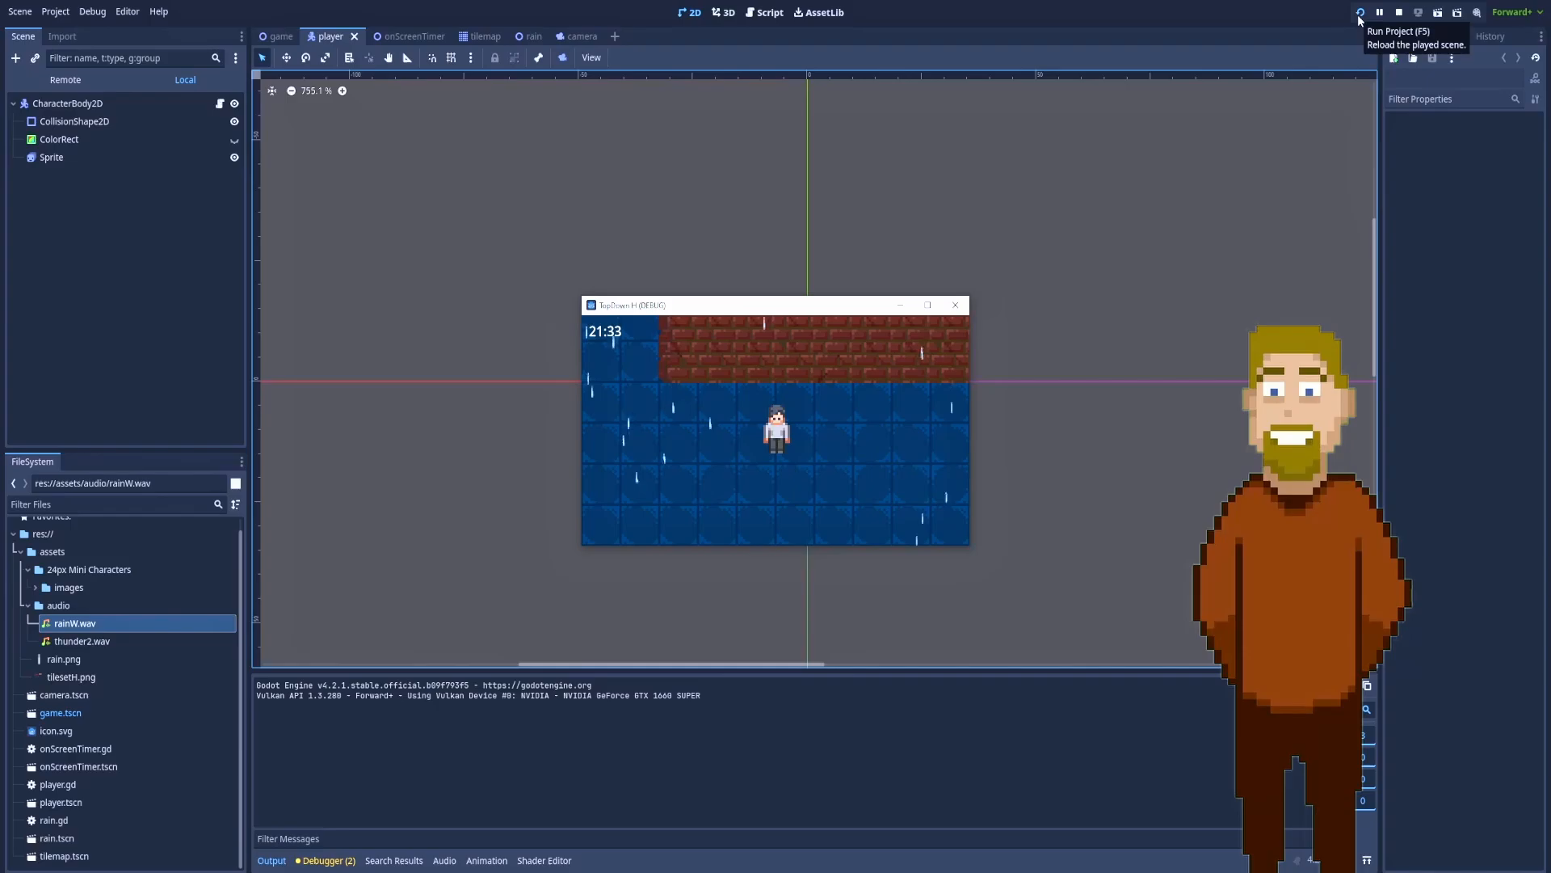
Step: Stop the game and review the Sprite's idle, walkDown, walkRight and walkUp animations, then select CharacterBody2D
left_click(1398, 11)
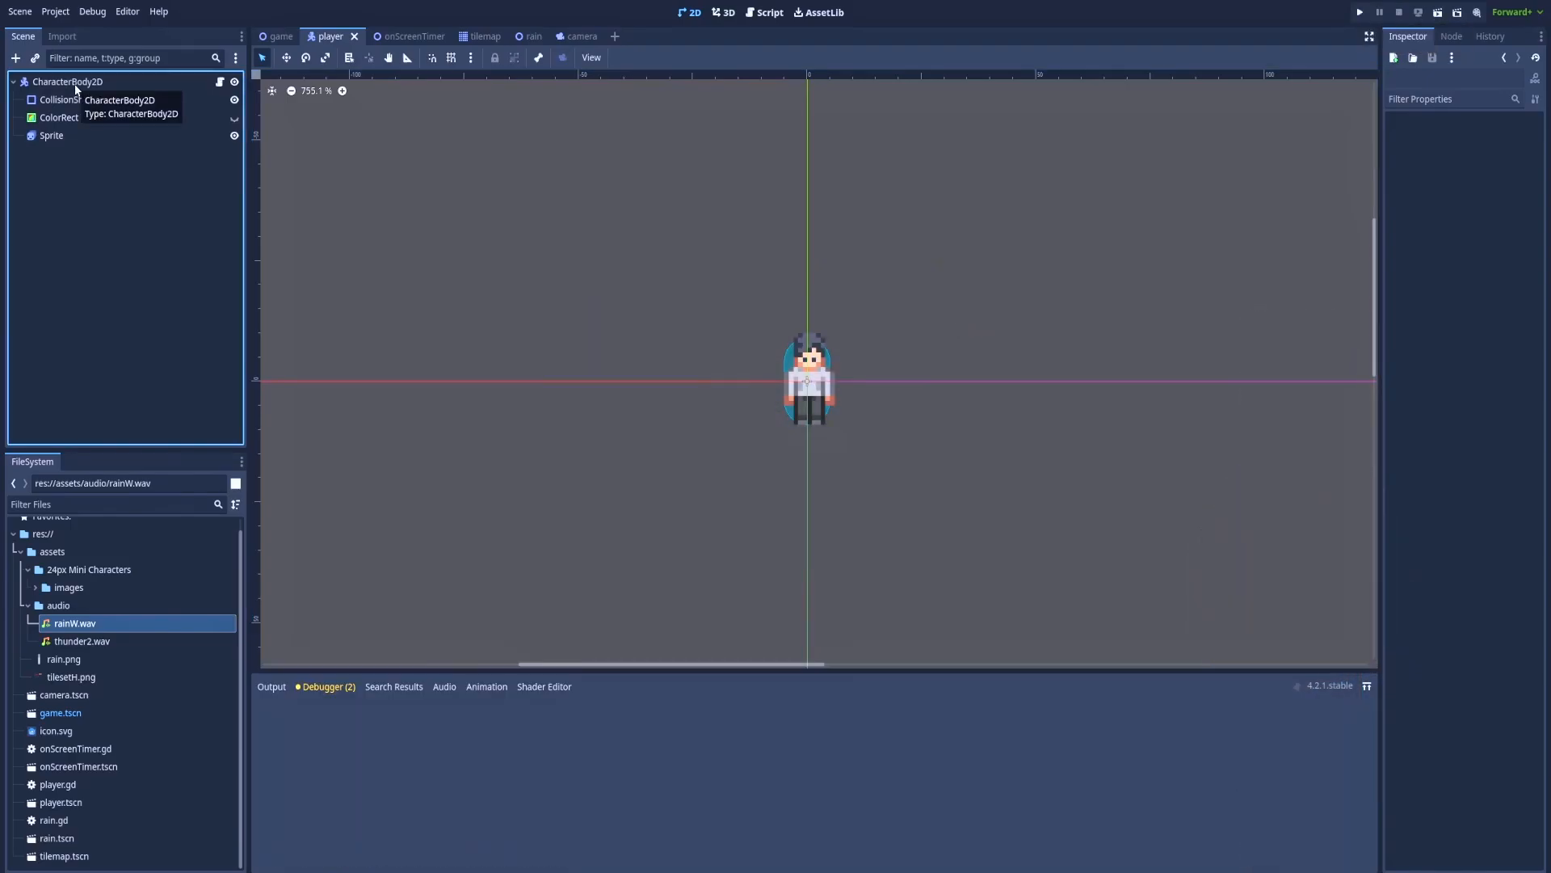
left_click(50, 134)
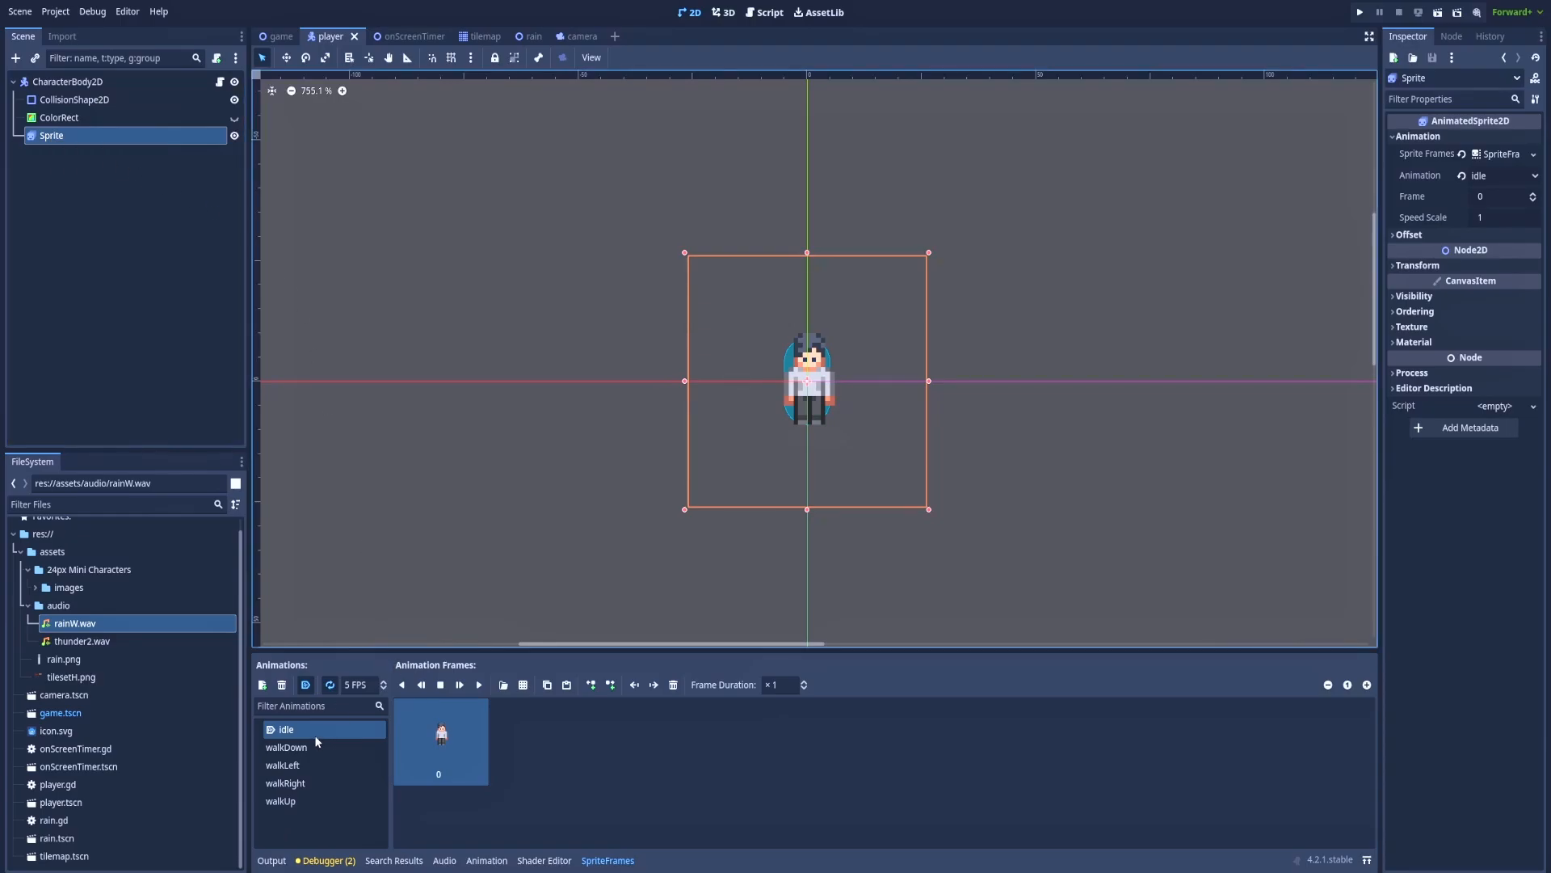
mouse_move(284, 729)
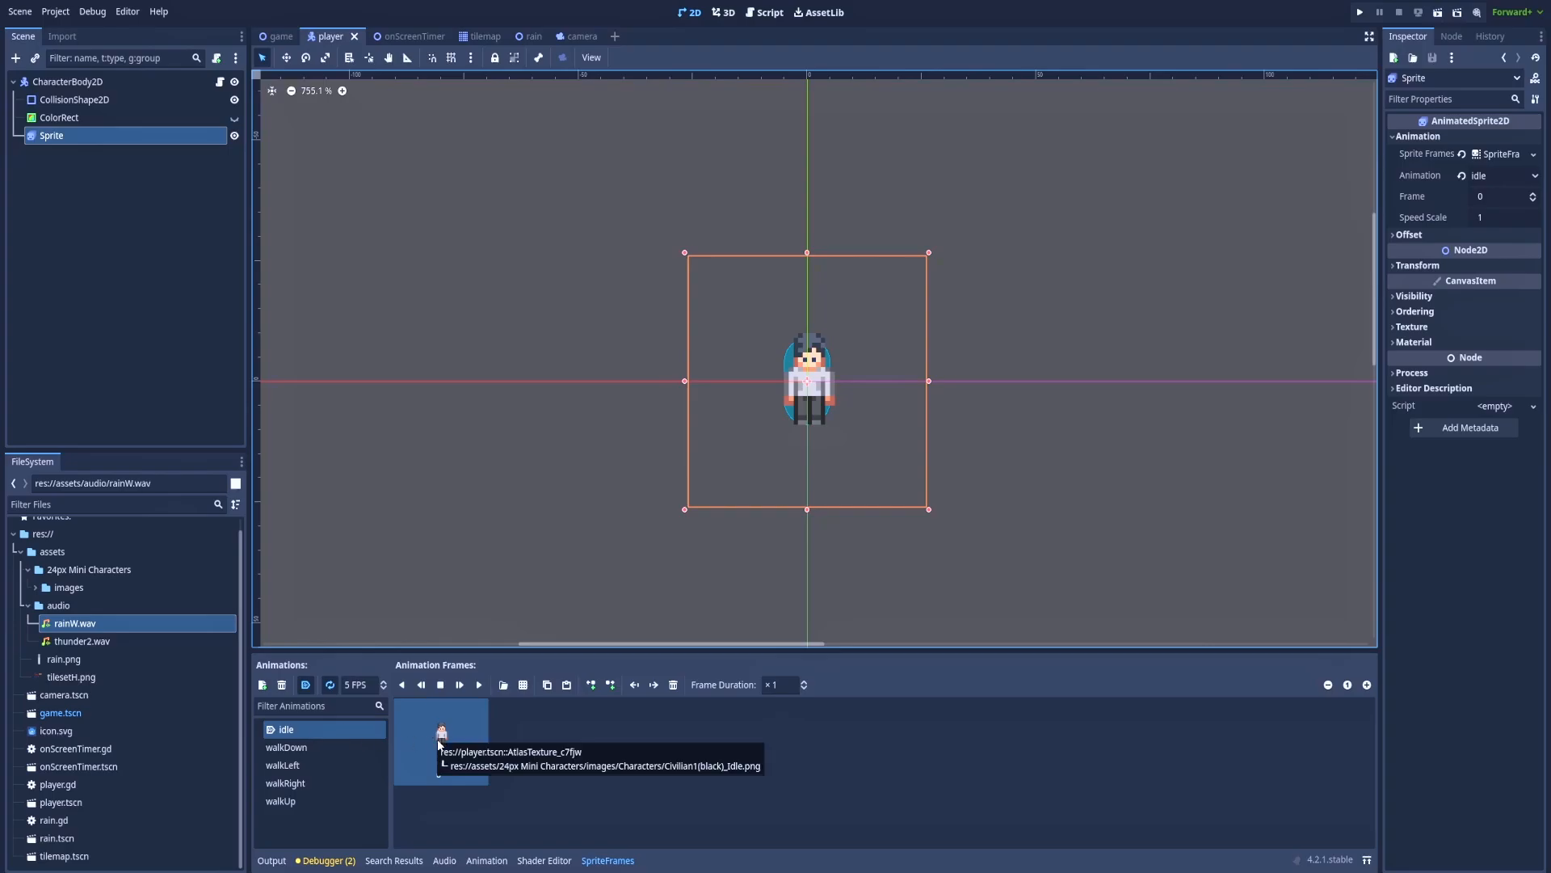
mouse_move(326, 667)
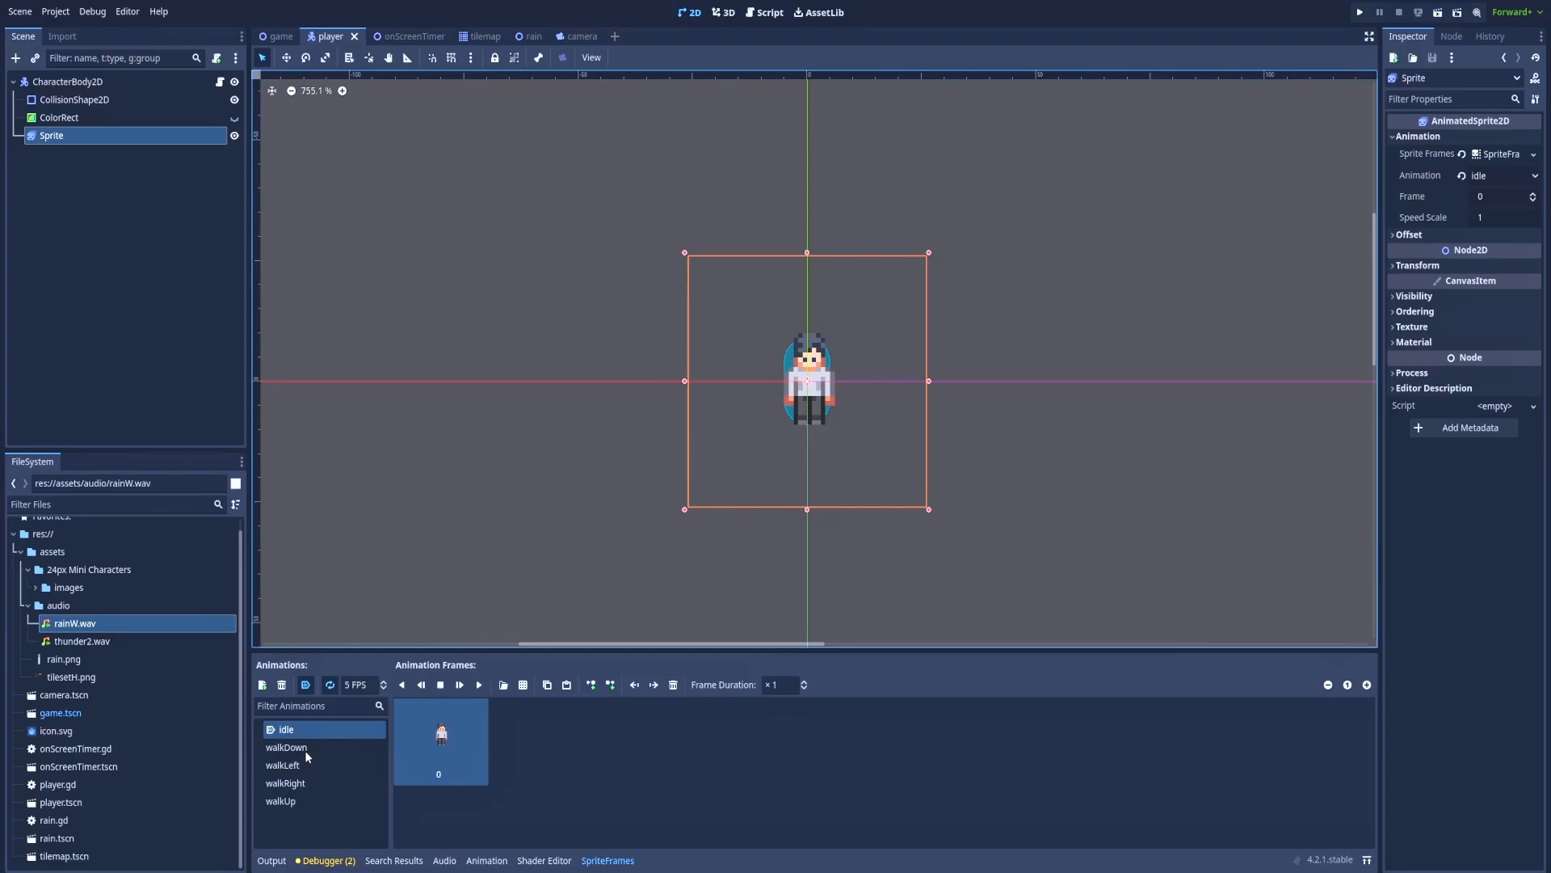
left_click(288, 747)
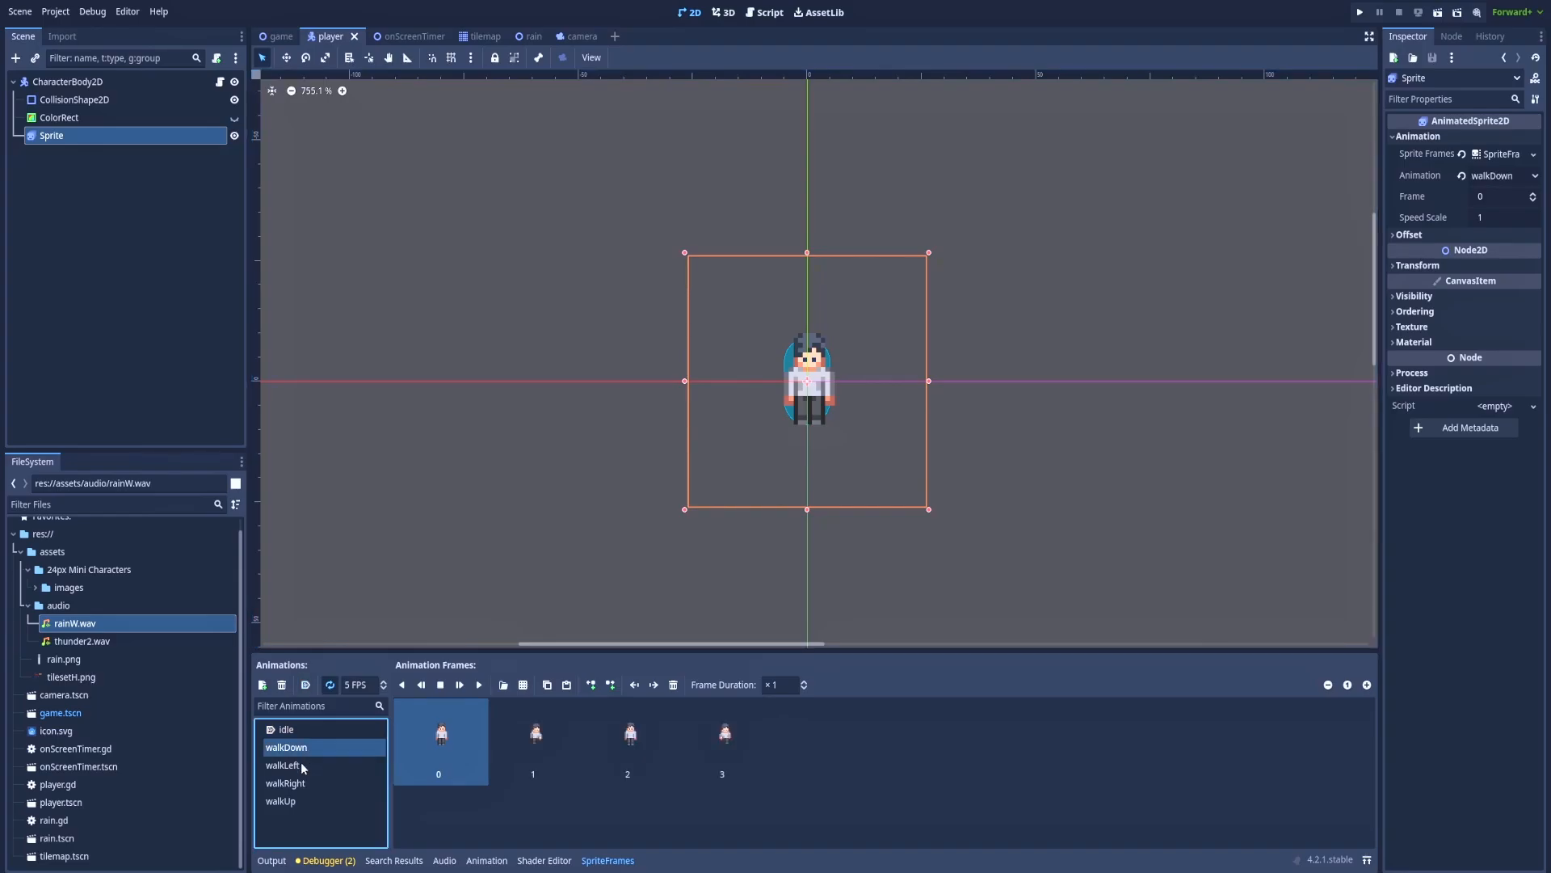
left_click(284, 782)
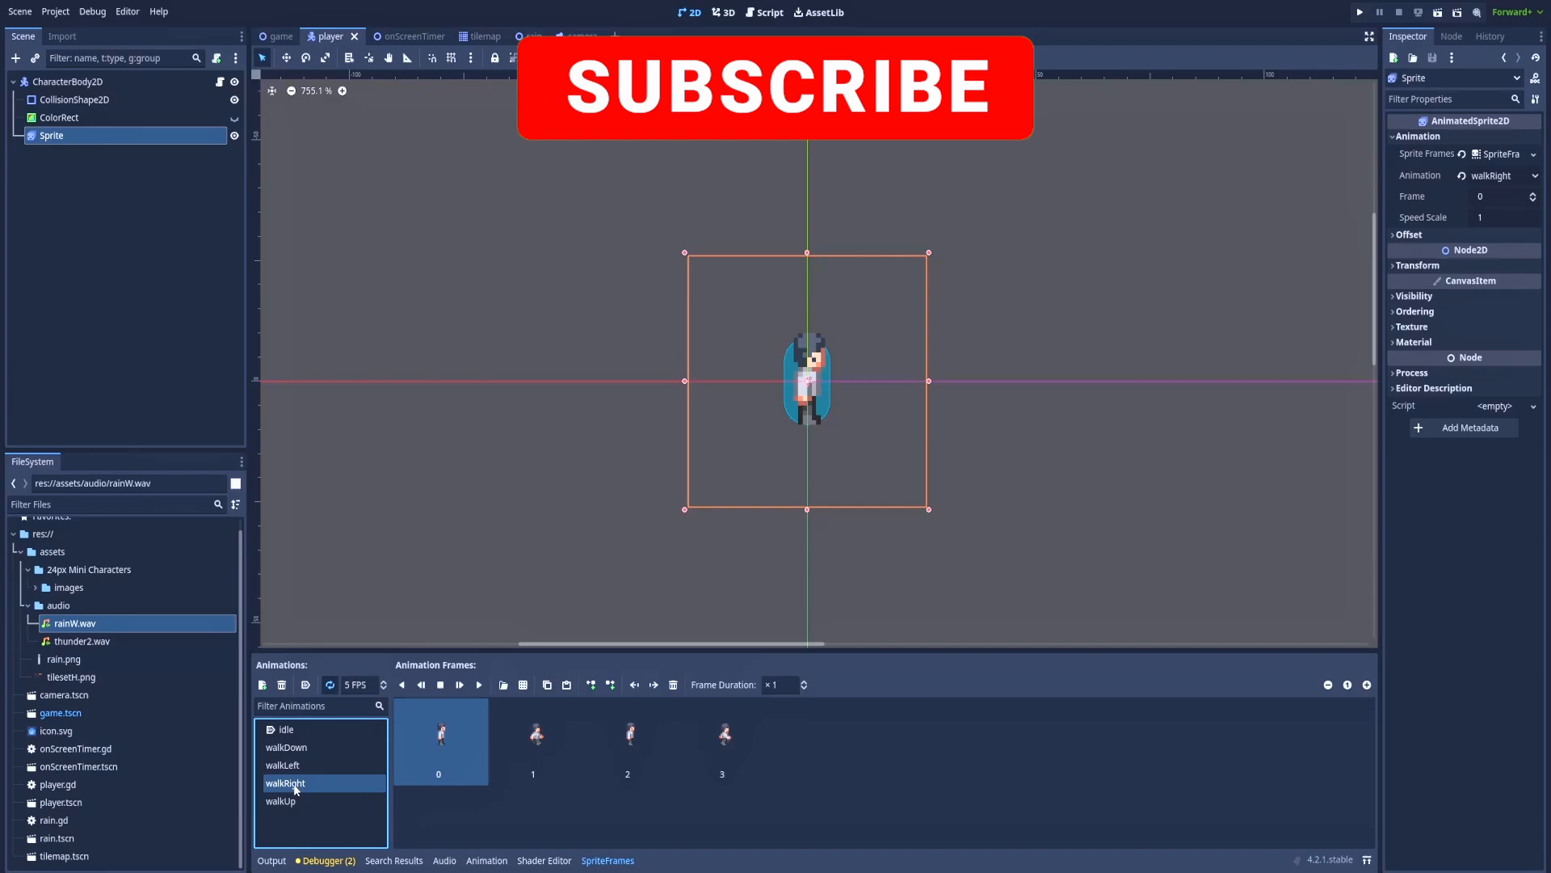
left_click(284, 802)
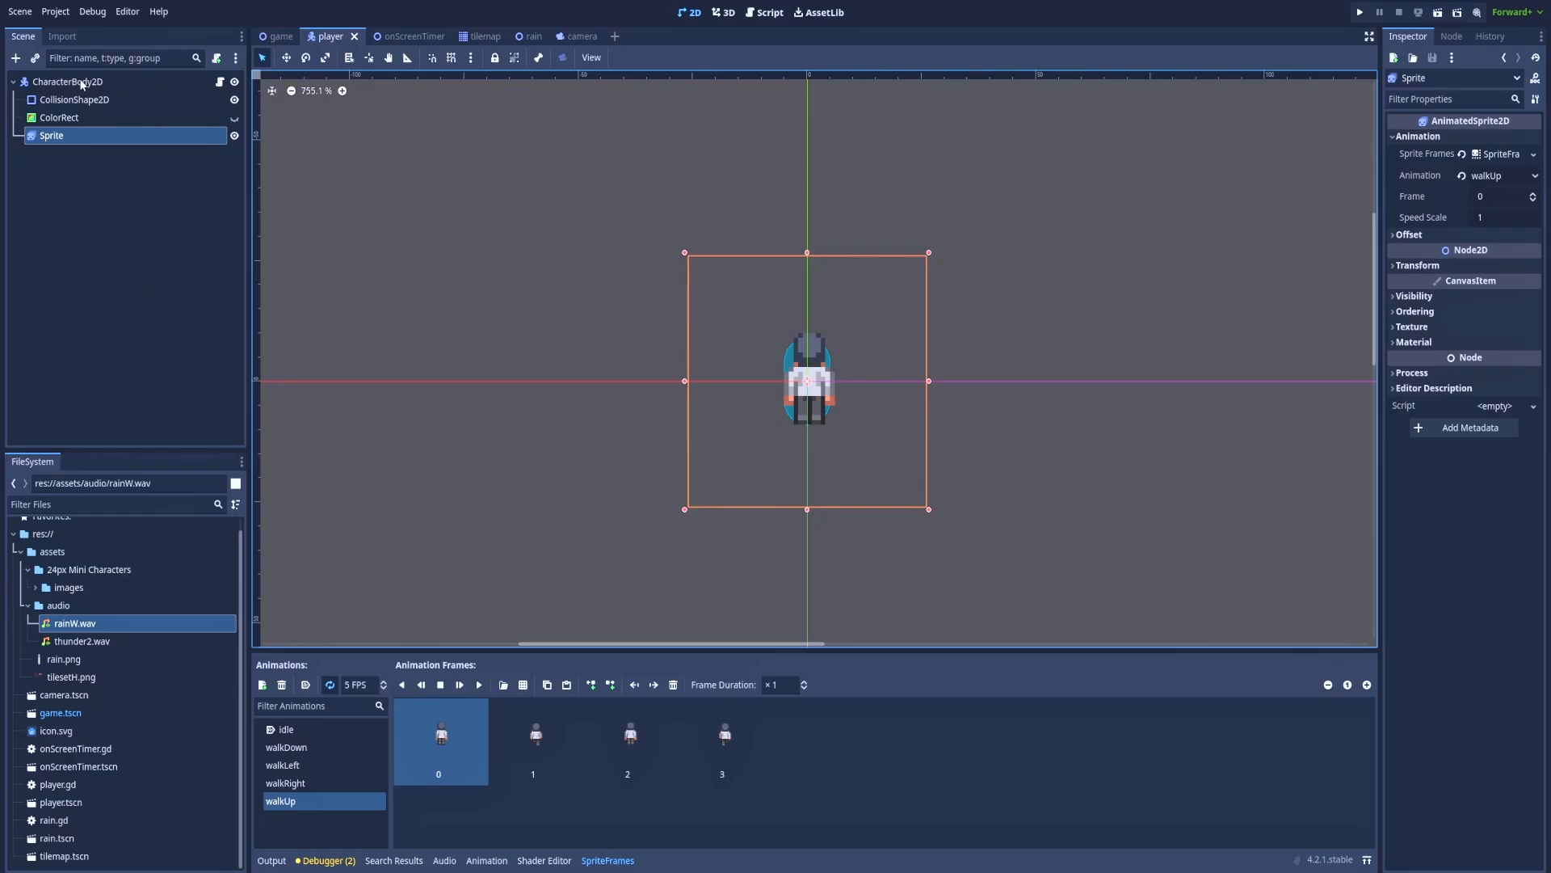
left_click(68, 81)
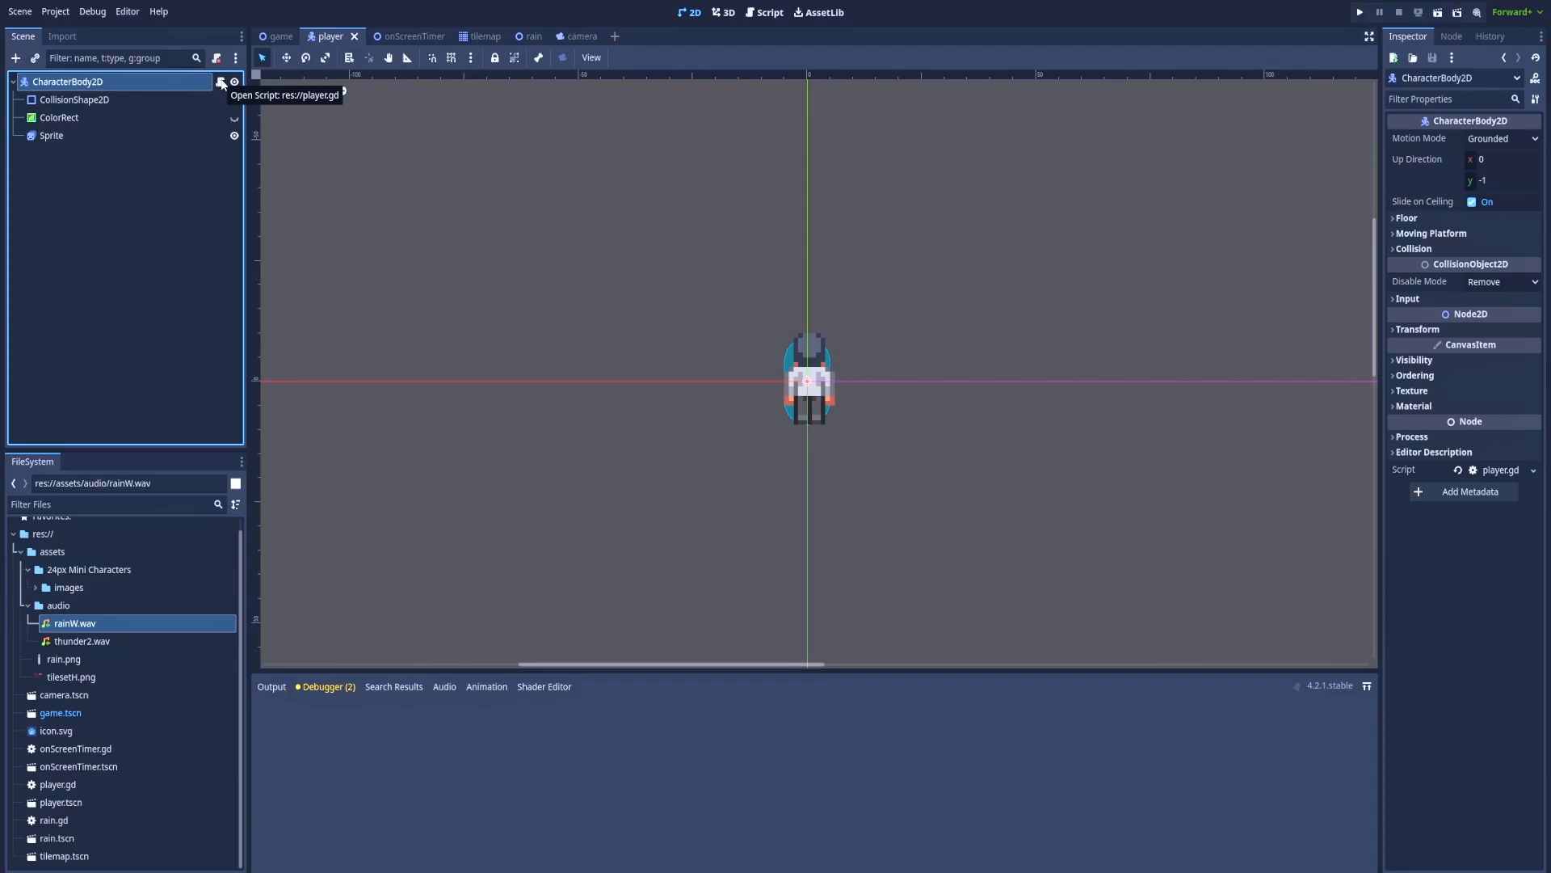
Step: Uncomment the movement variables, States enum and handle_state_transitions in player.gd
left_click(220, 80)
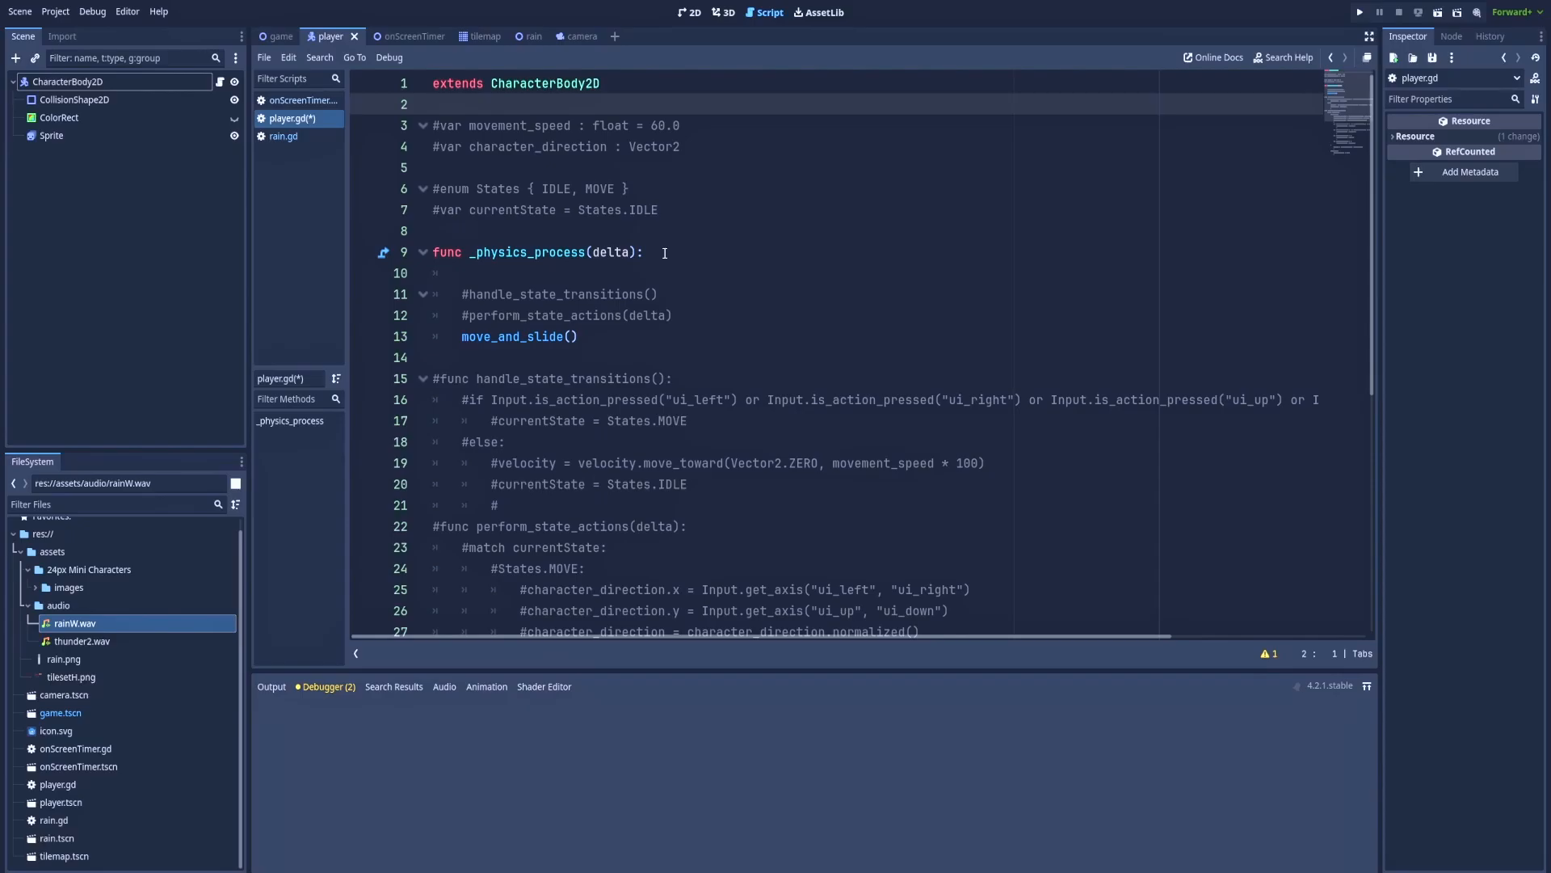
left_click(433, 103)
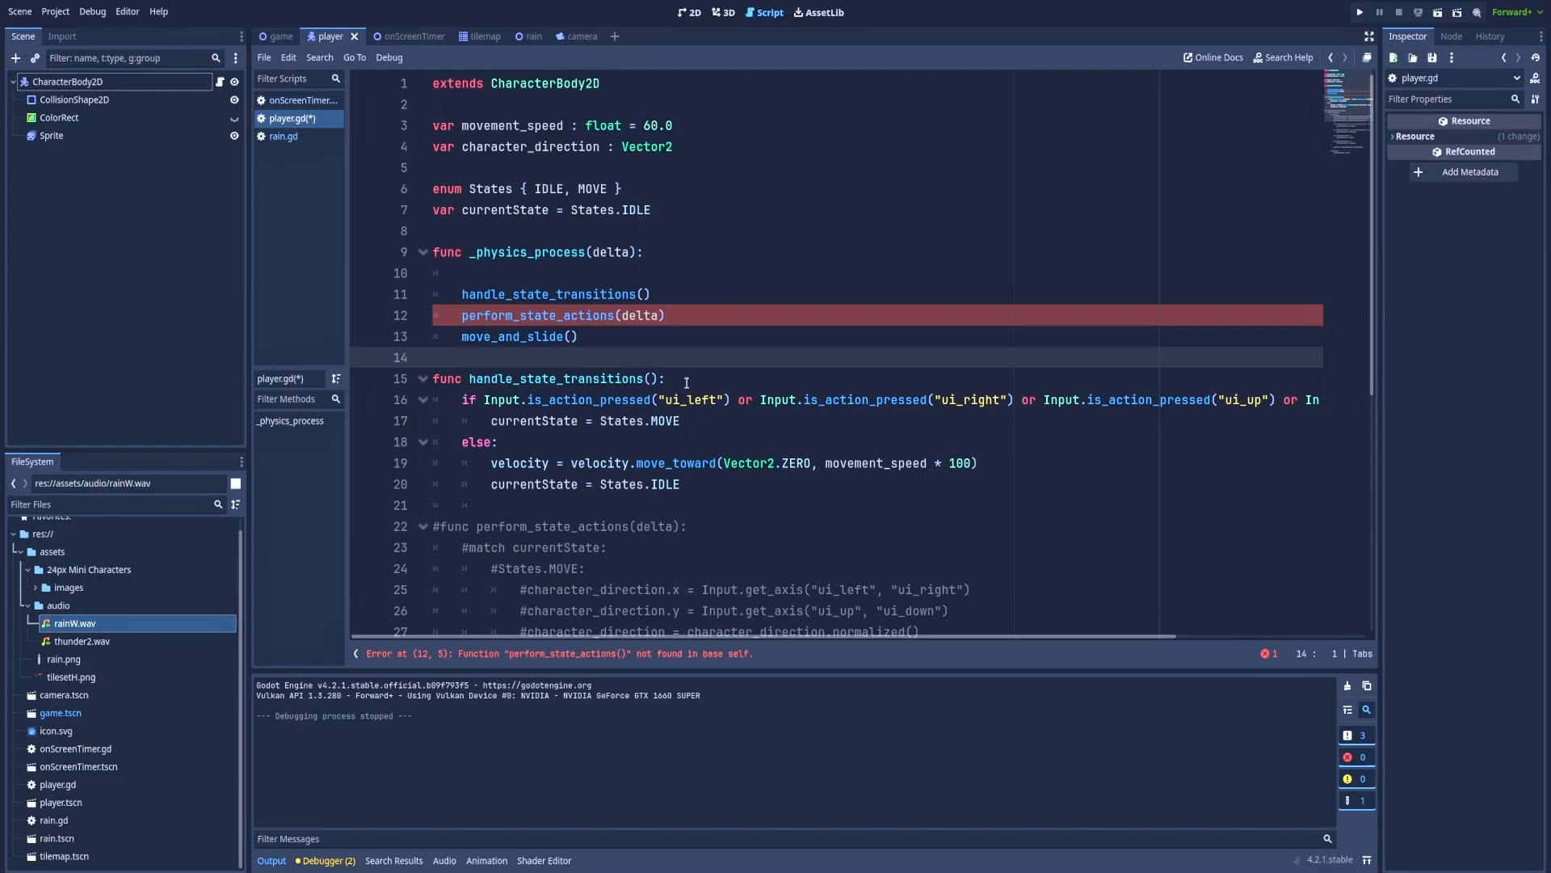
Step: Uncomment perform_state_actions and move the velocity.move_toward(Vector2.ZERO, movement_speed) line into the IDLE state
left_click(434, 357)
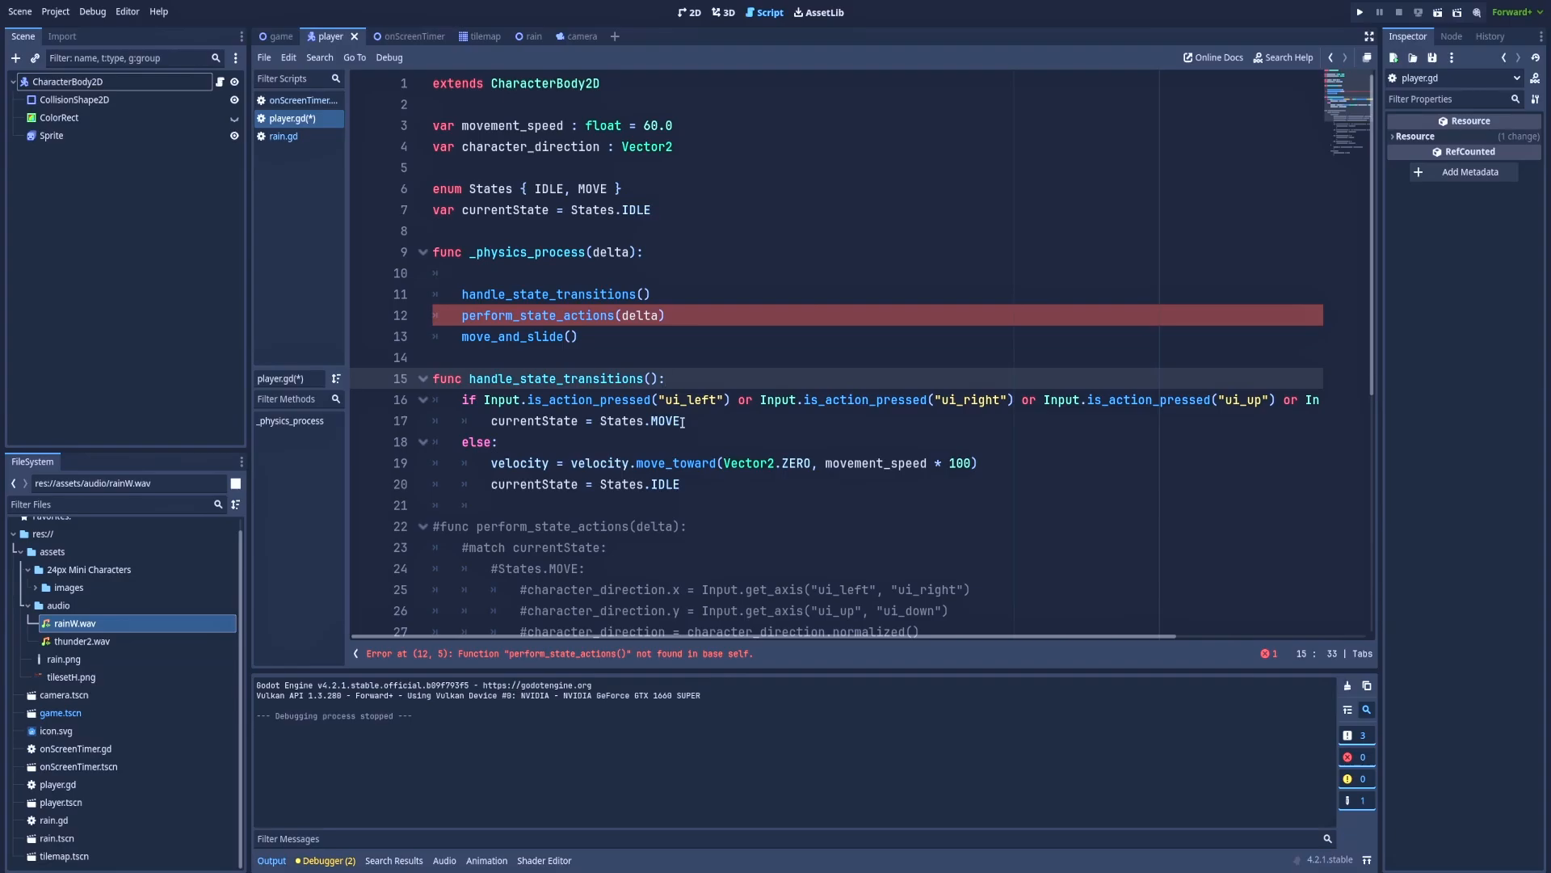
mouse_move(900, 440)
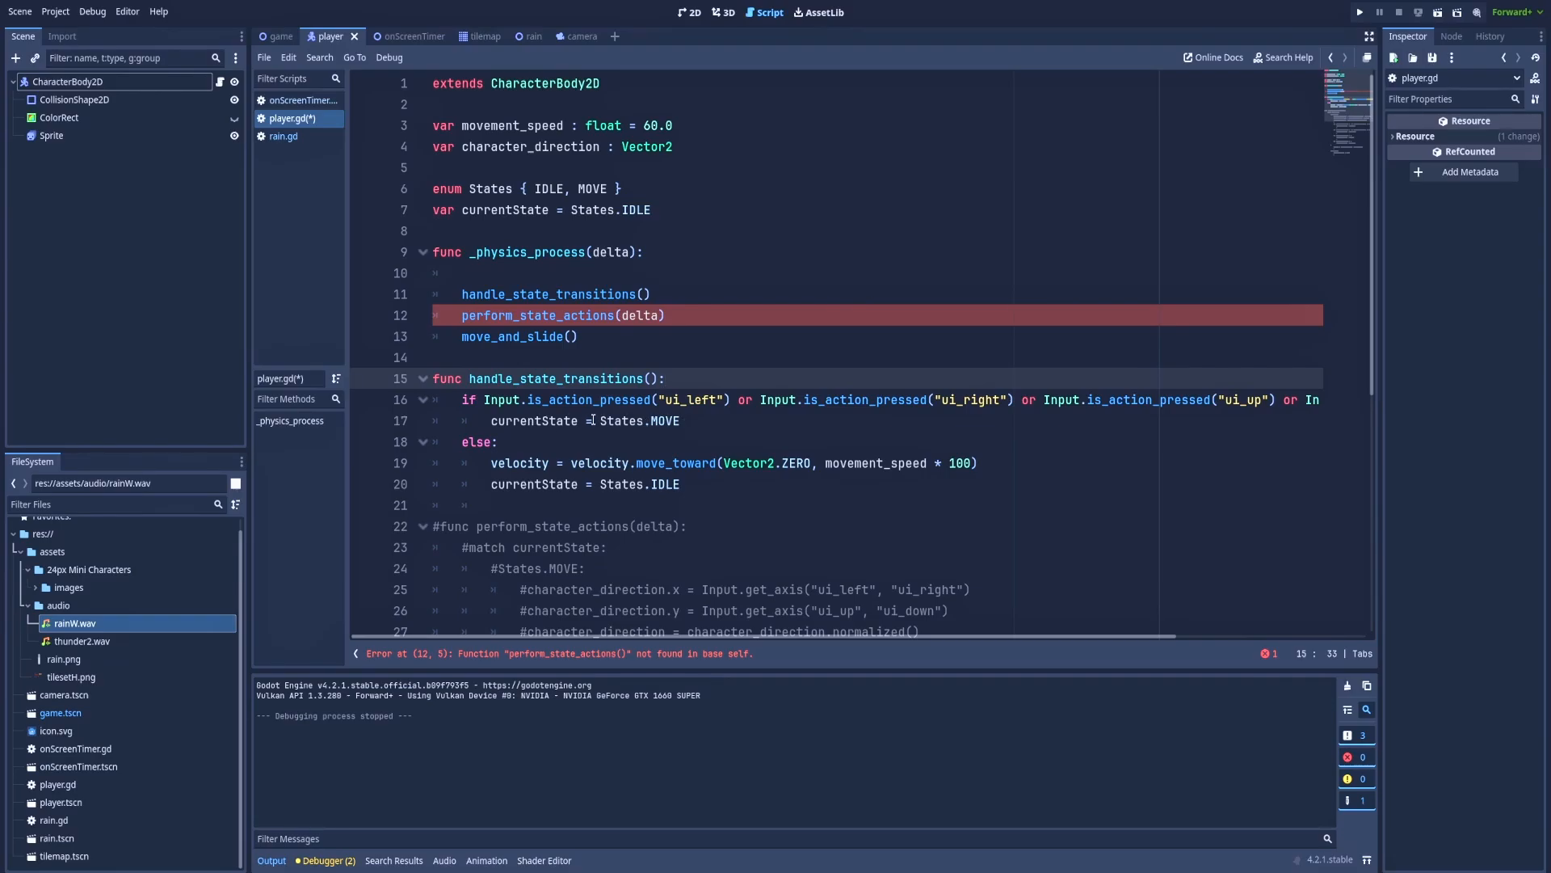
left_click(668, 378)
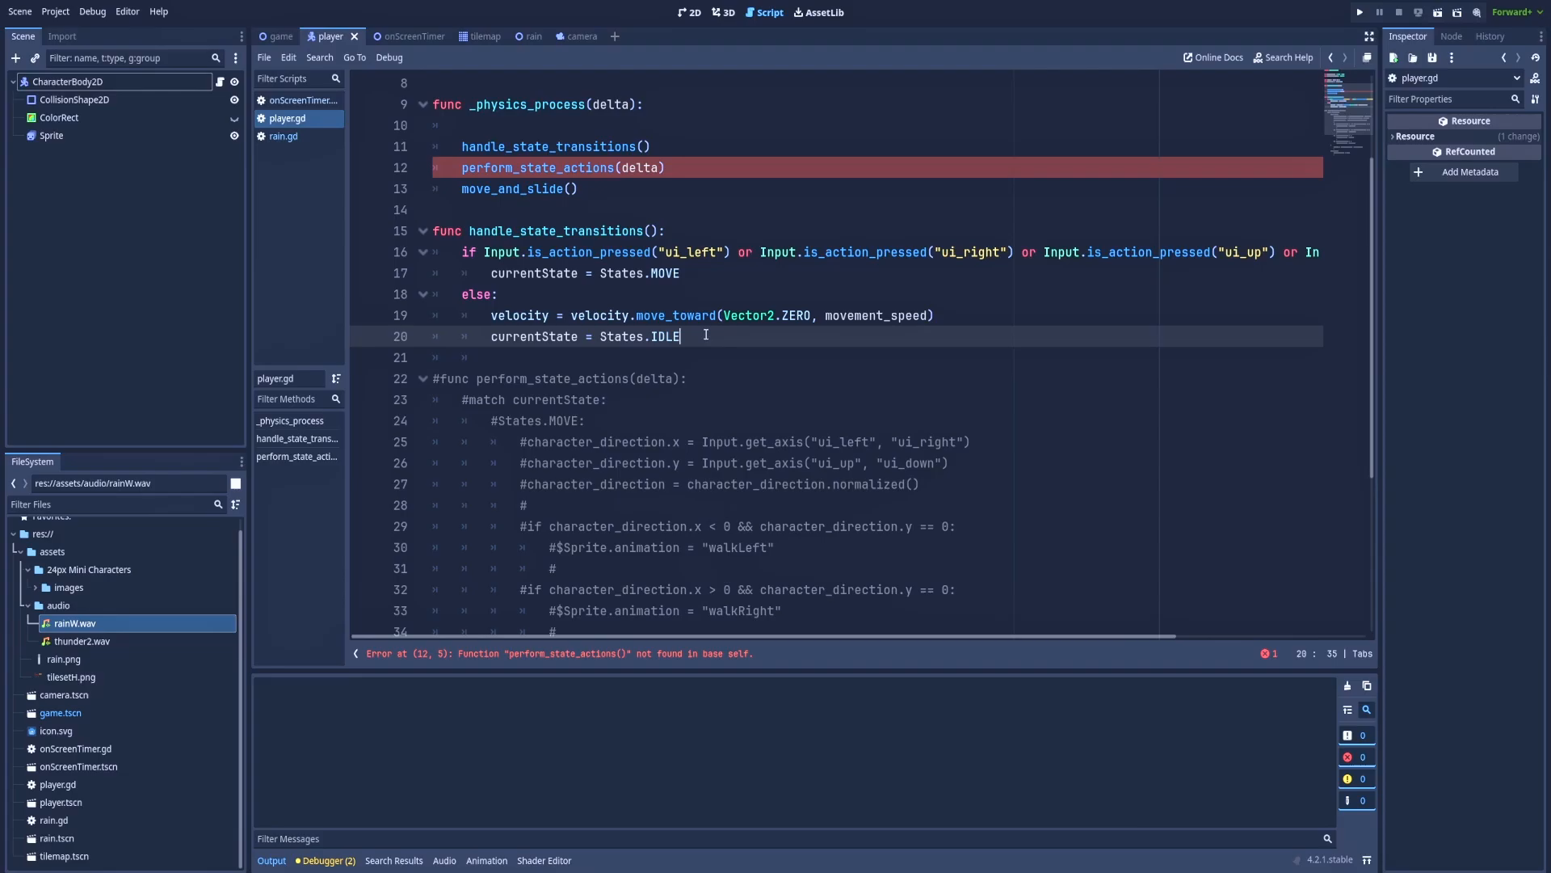
mouse_move(812, 305)
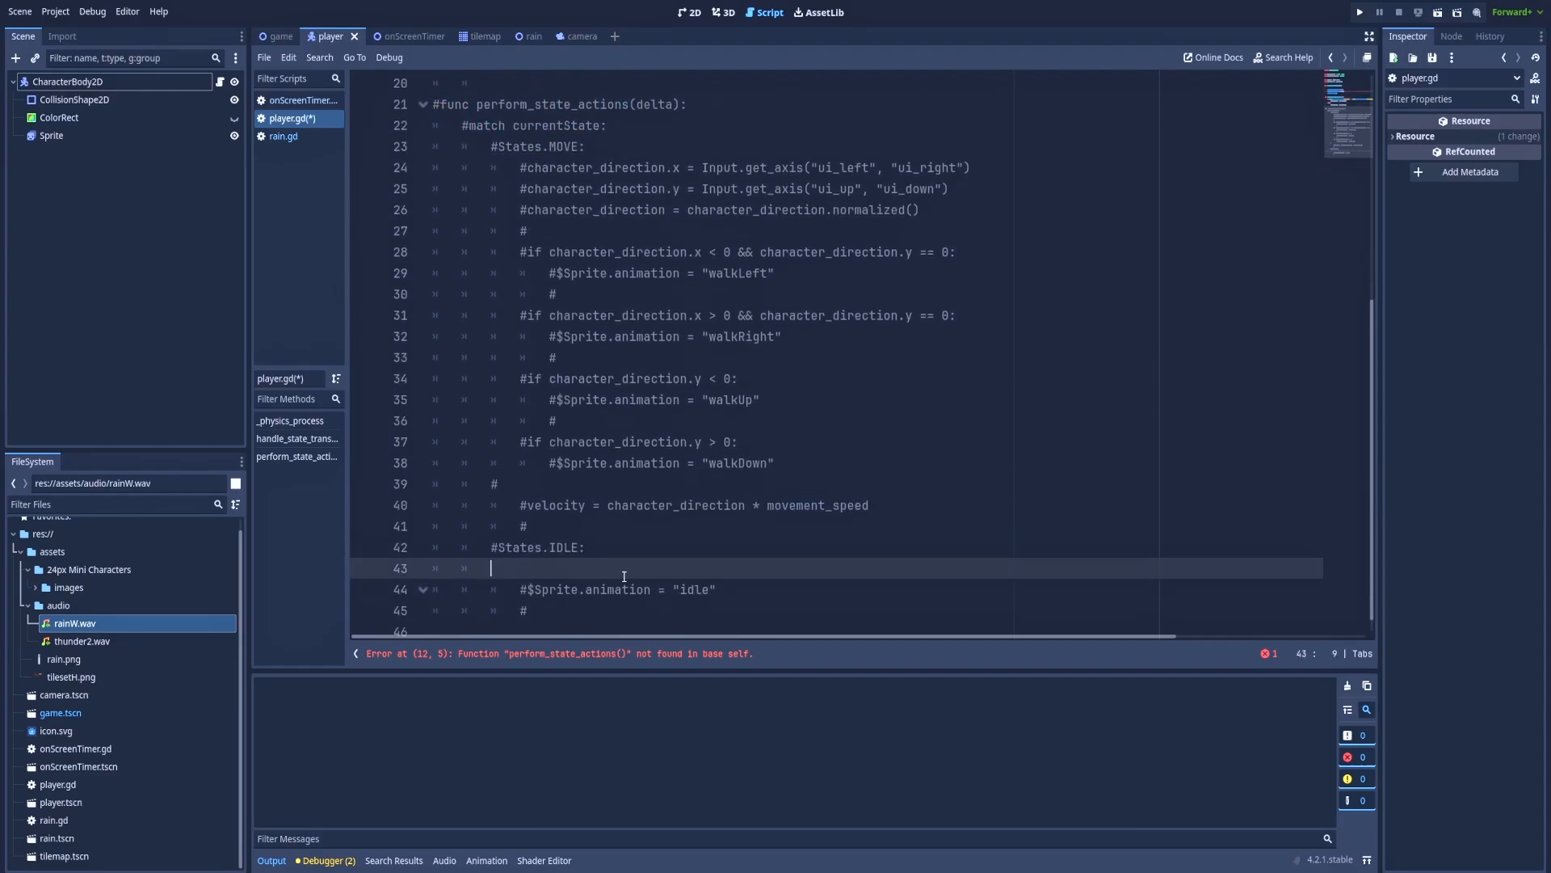
type("velocity = velocity.move_toward(Vector2.ZERO, movement_speed)")
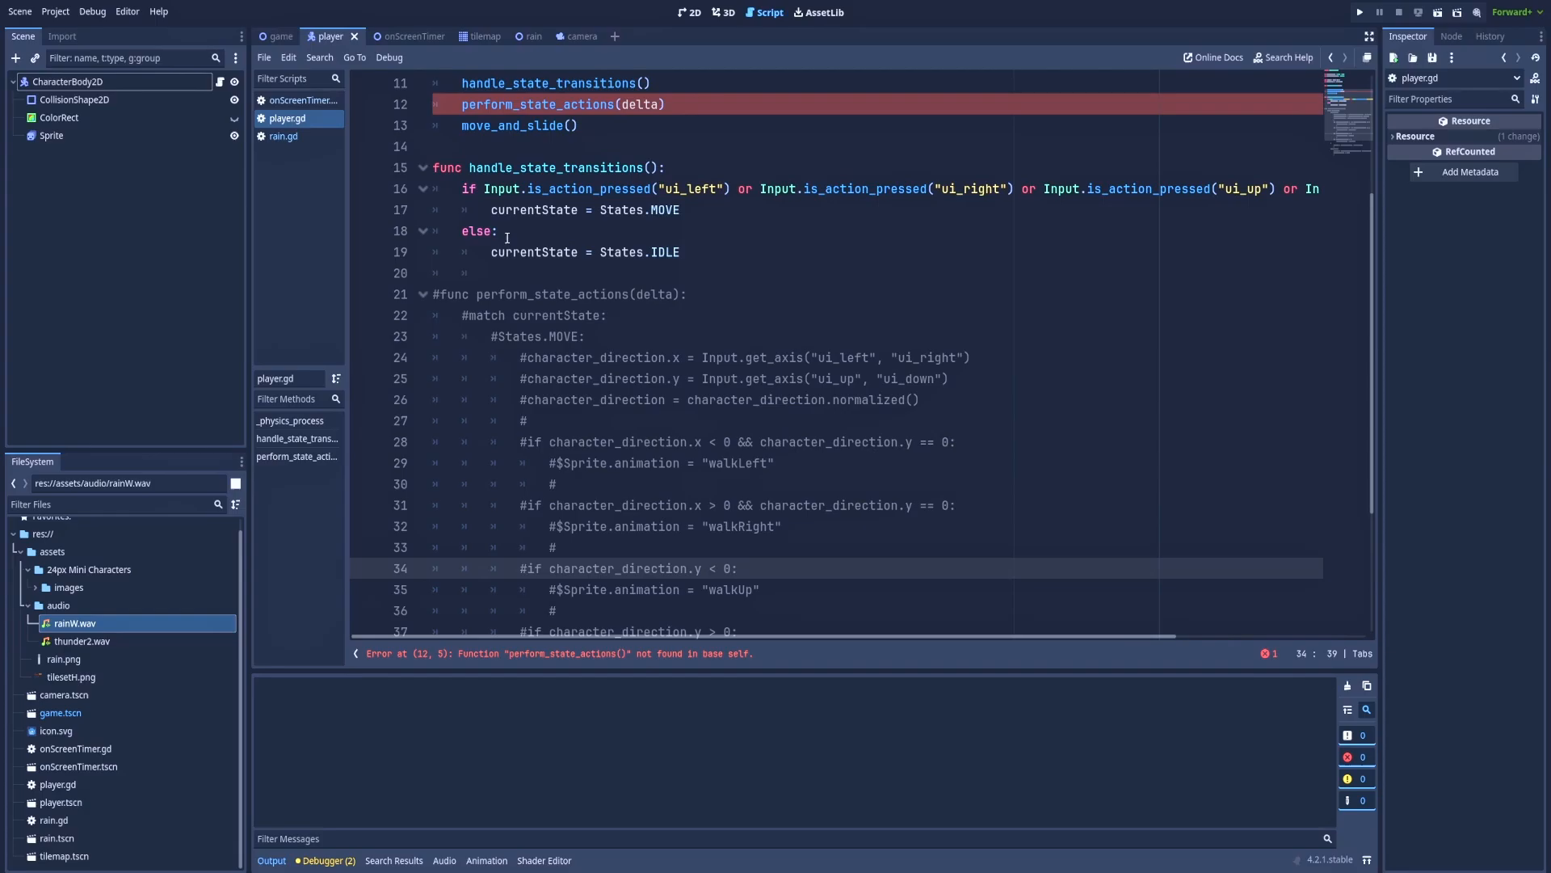
mouse_move(506, 252)
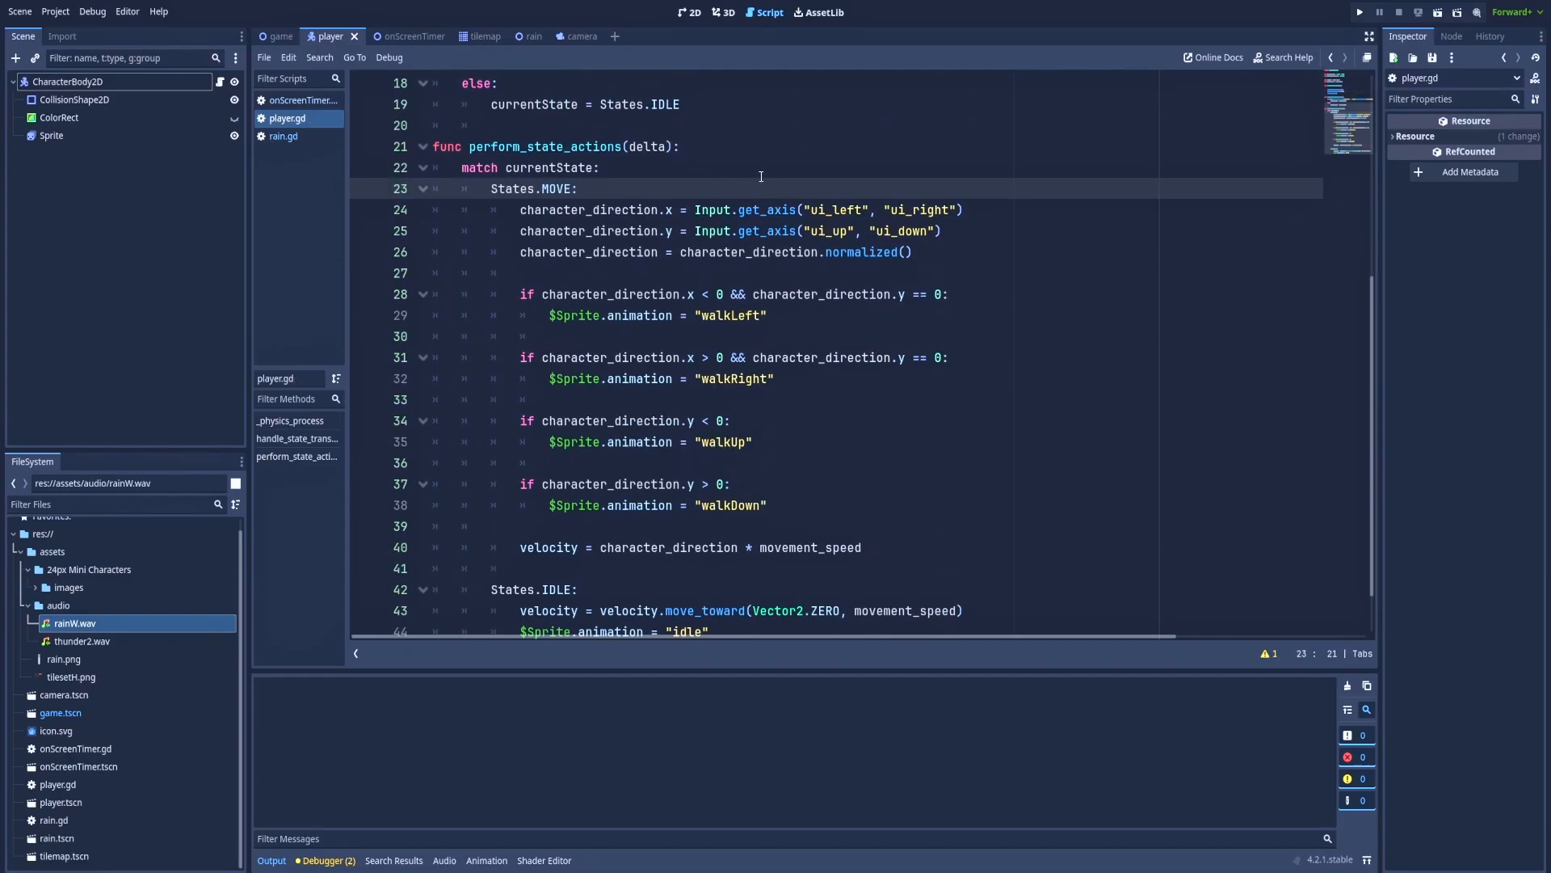
left_click(578, 187)
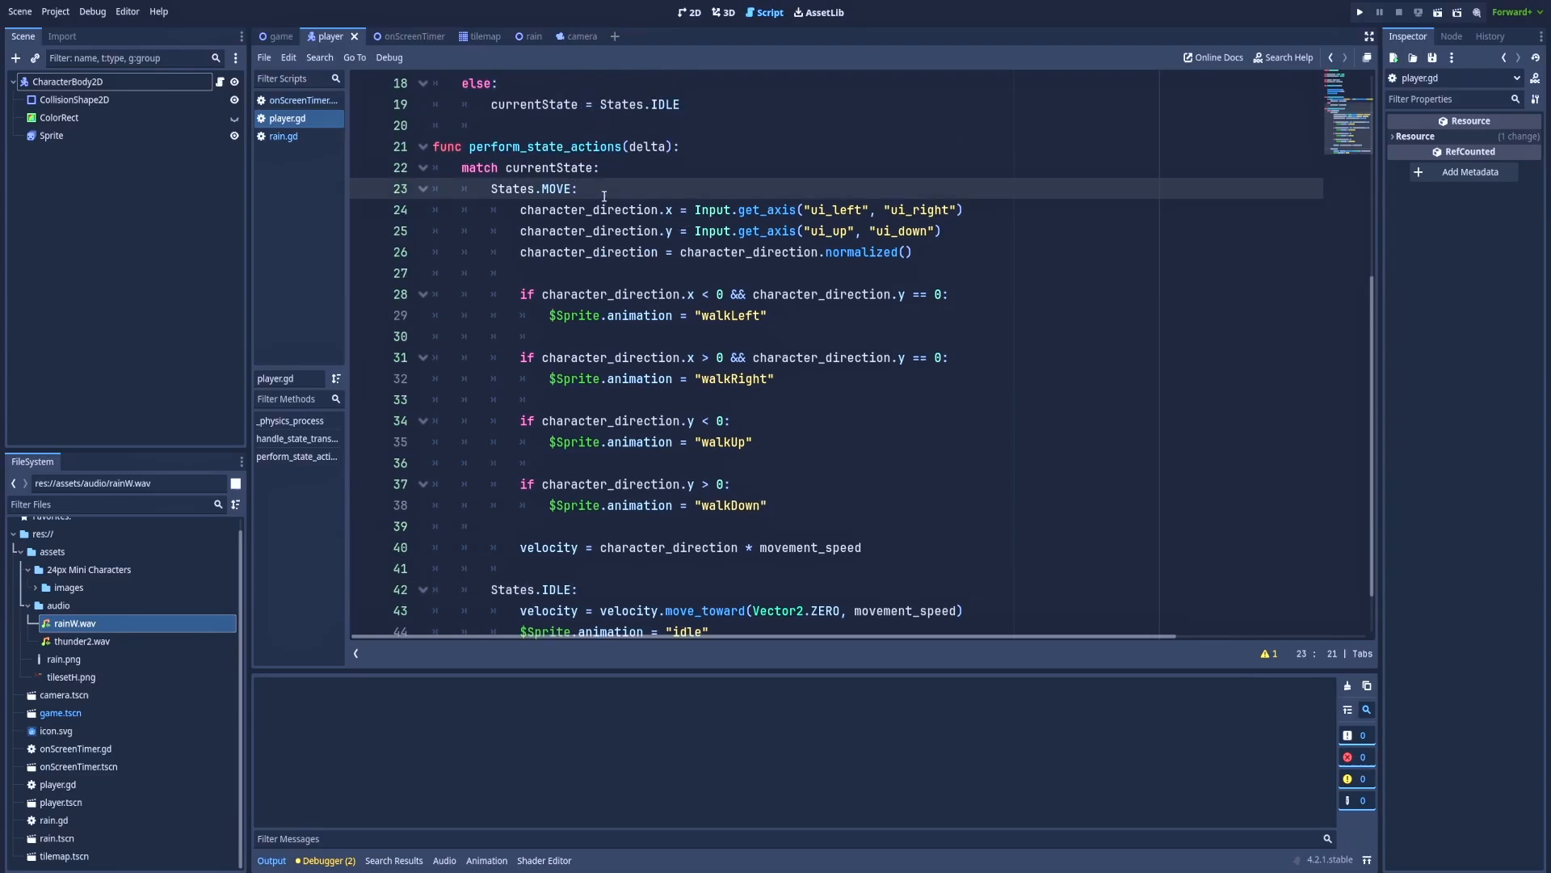
left_click(580, 189)
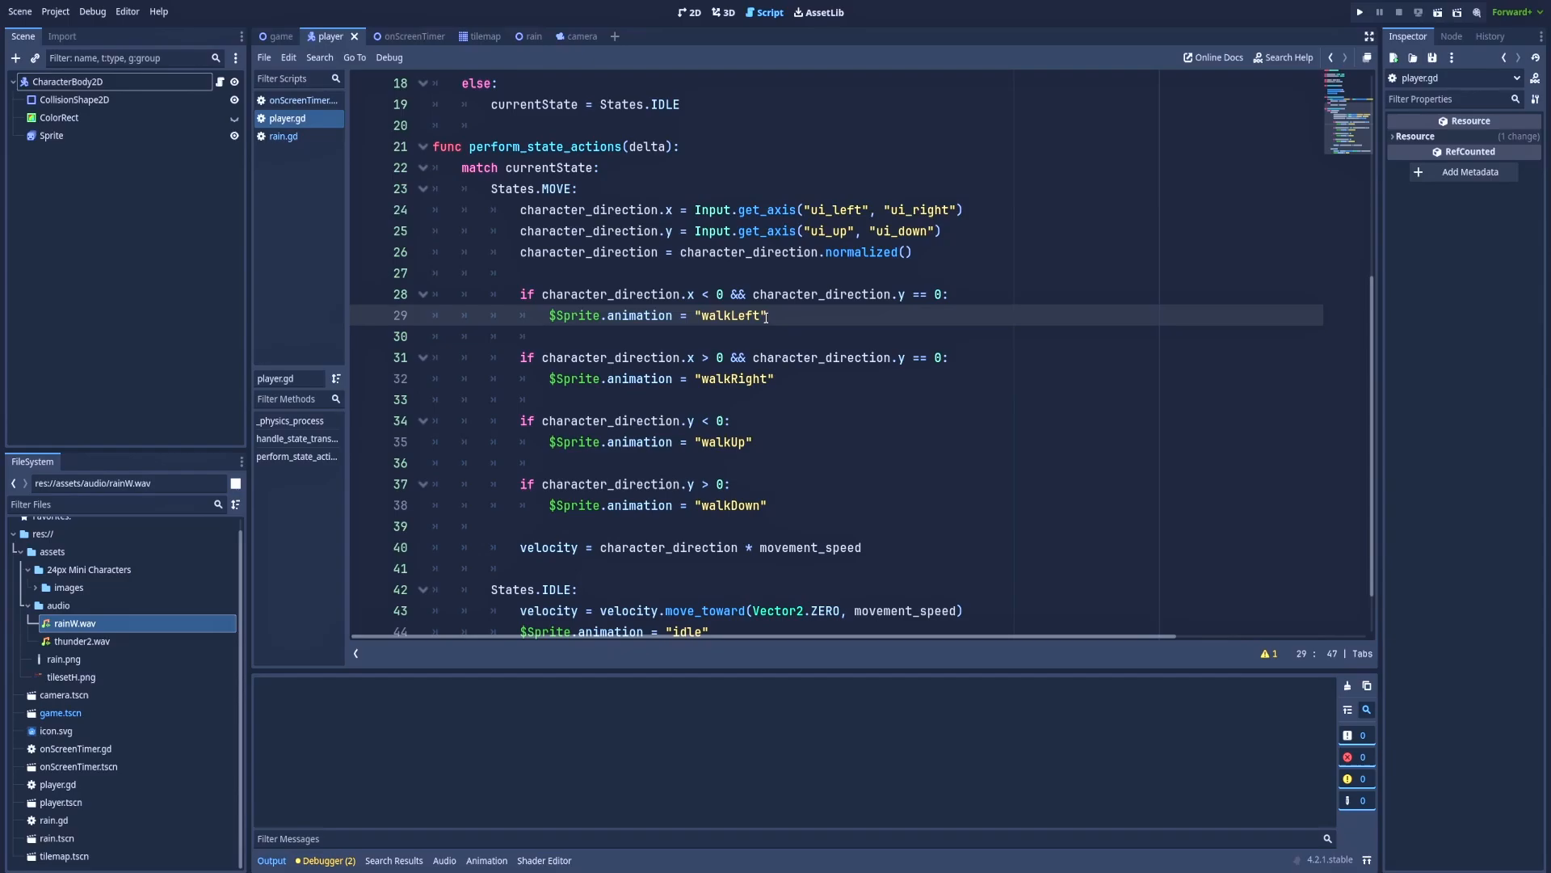
left_click(52, 136)
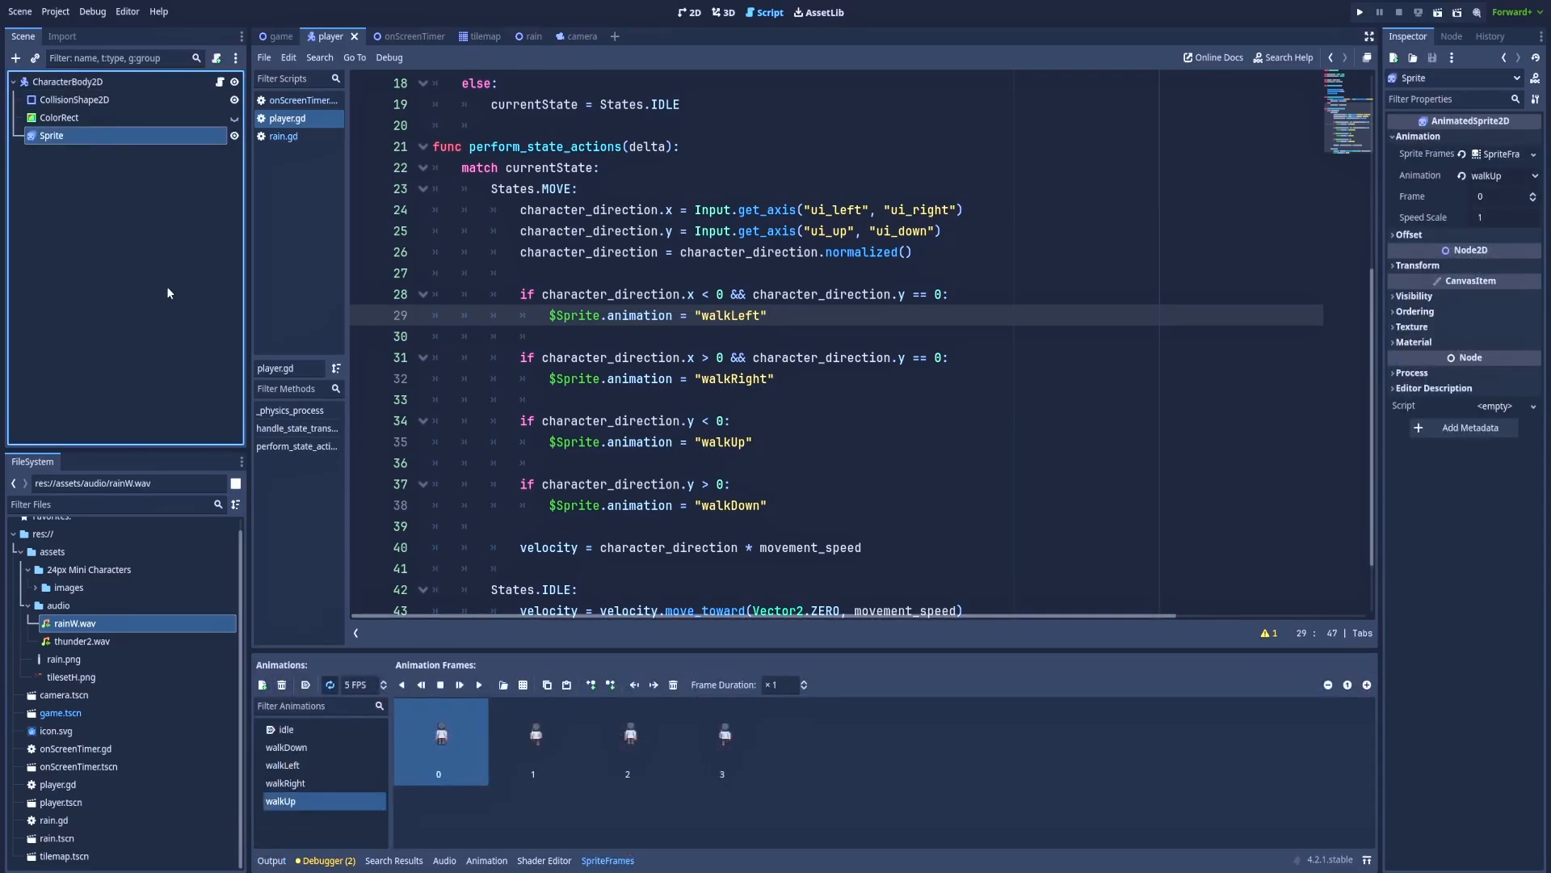
mouse_move(301, 769)
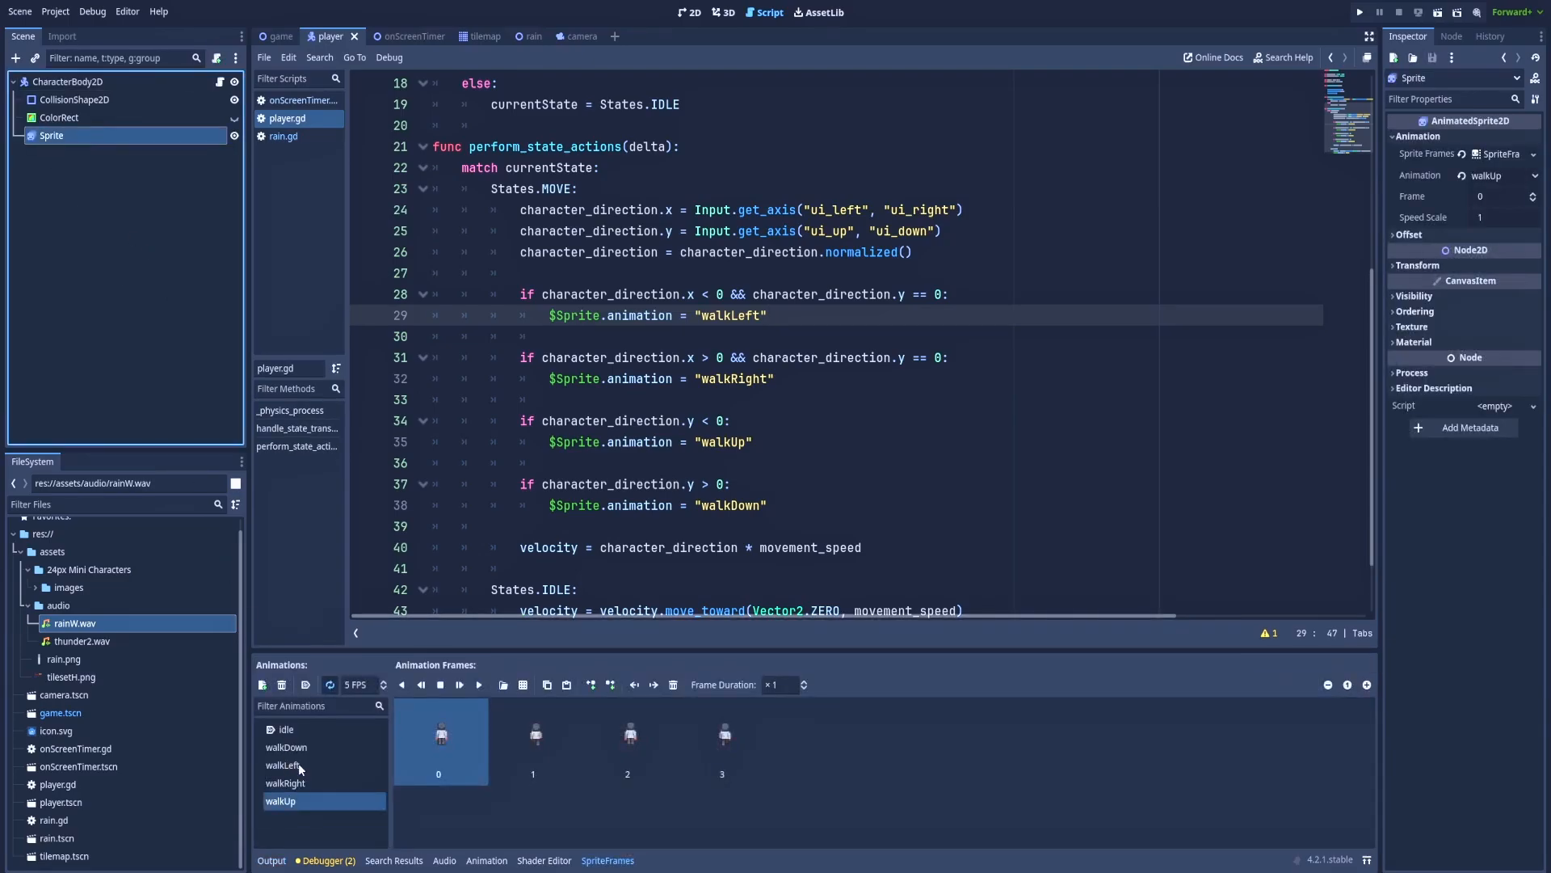
Step: Show the Sprite's walkLeft animation frames to confirm the name used in player.gd
left_click(281, 764)
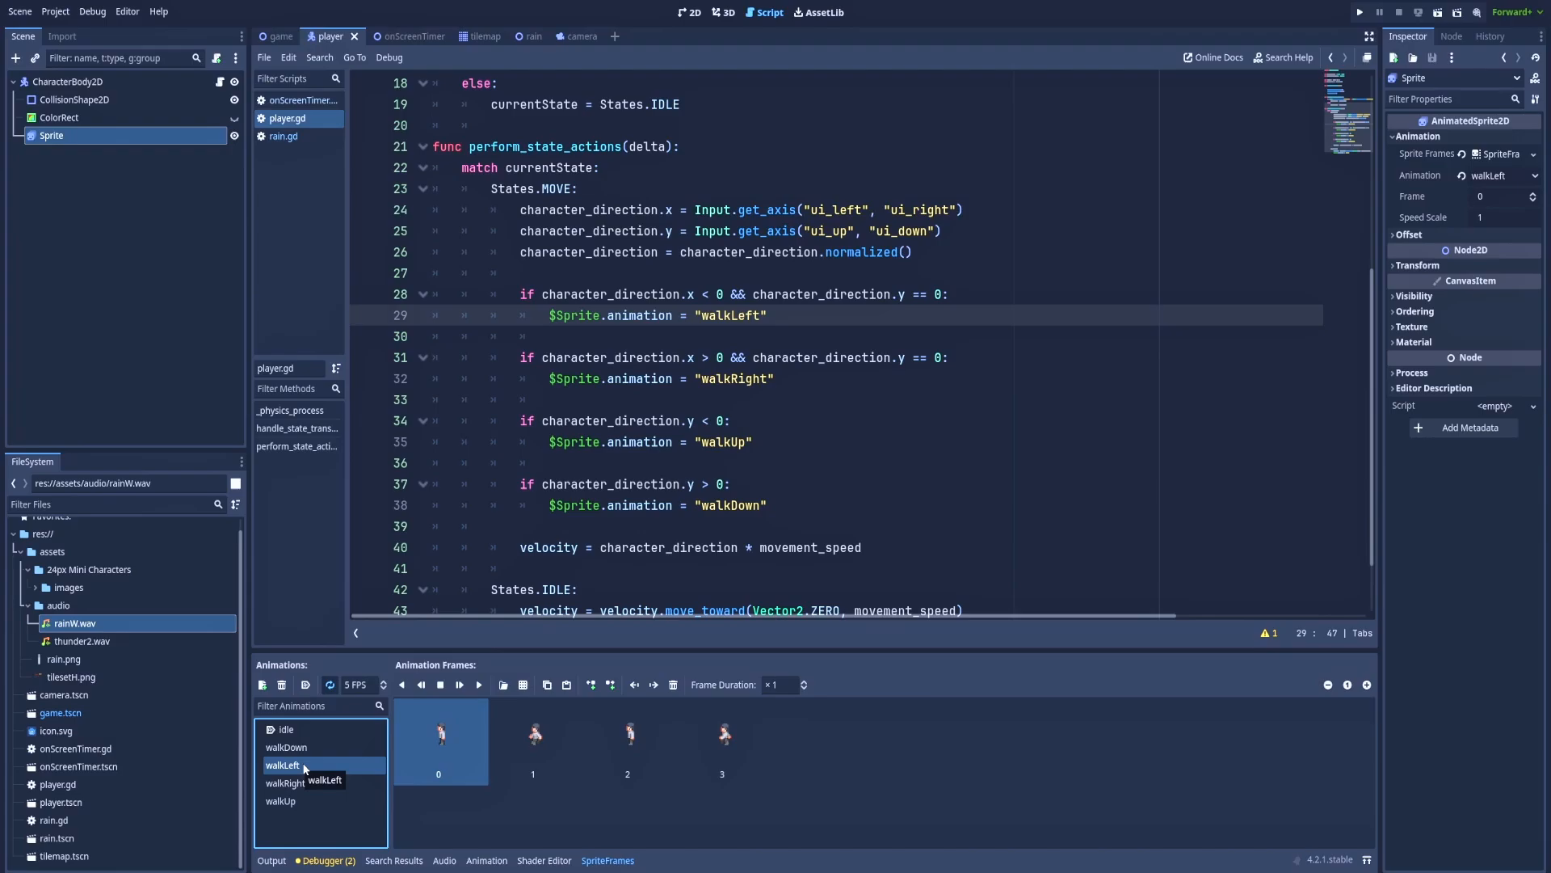
mouse_move(924, 369)
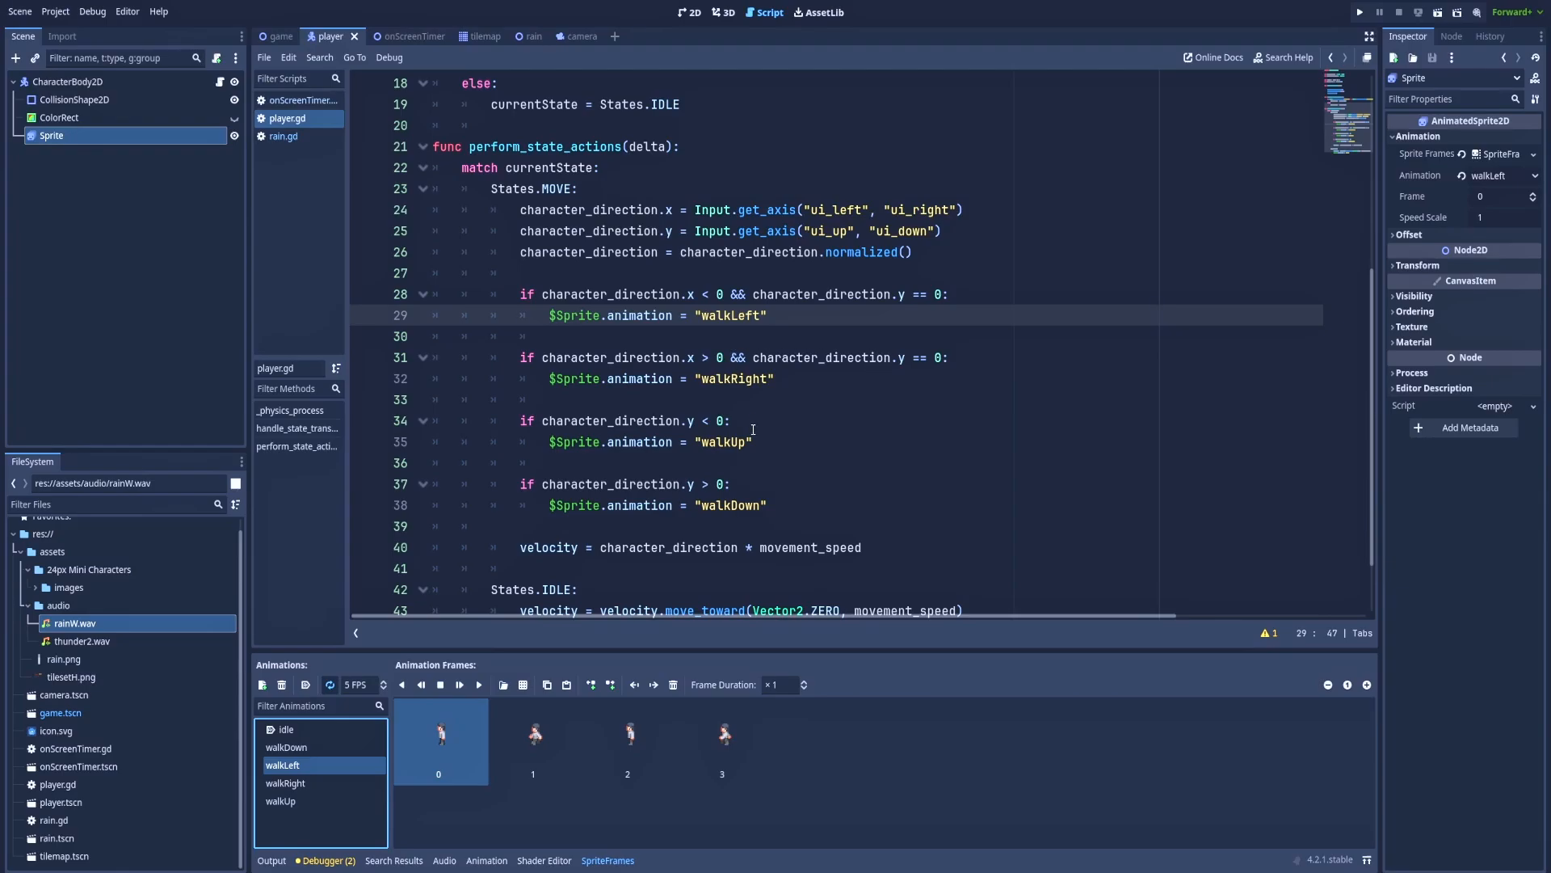
mouse_move(744, 421)
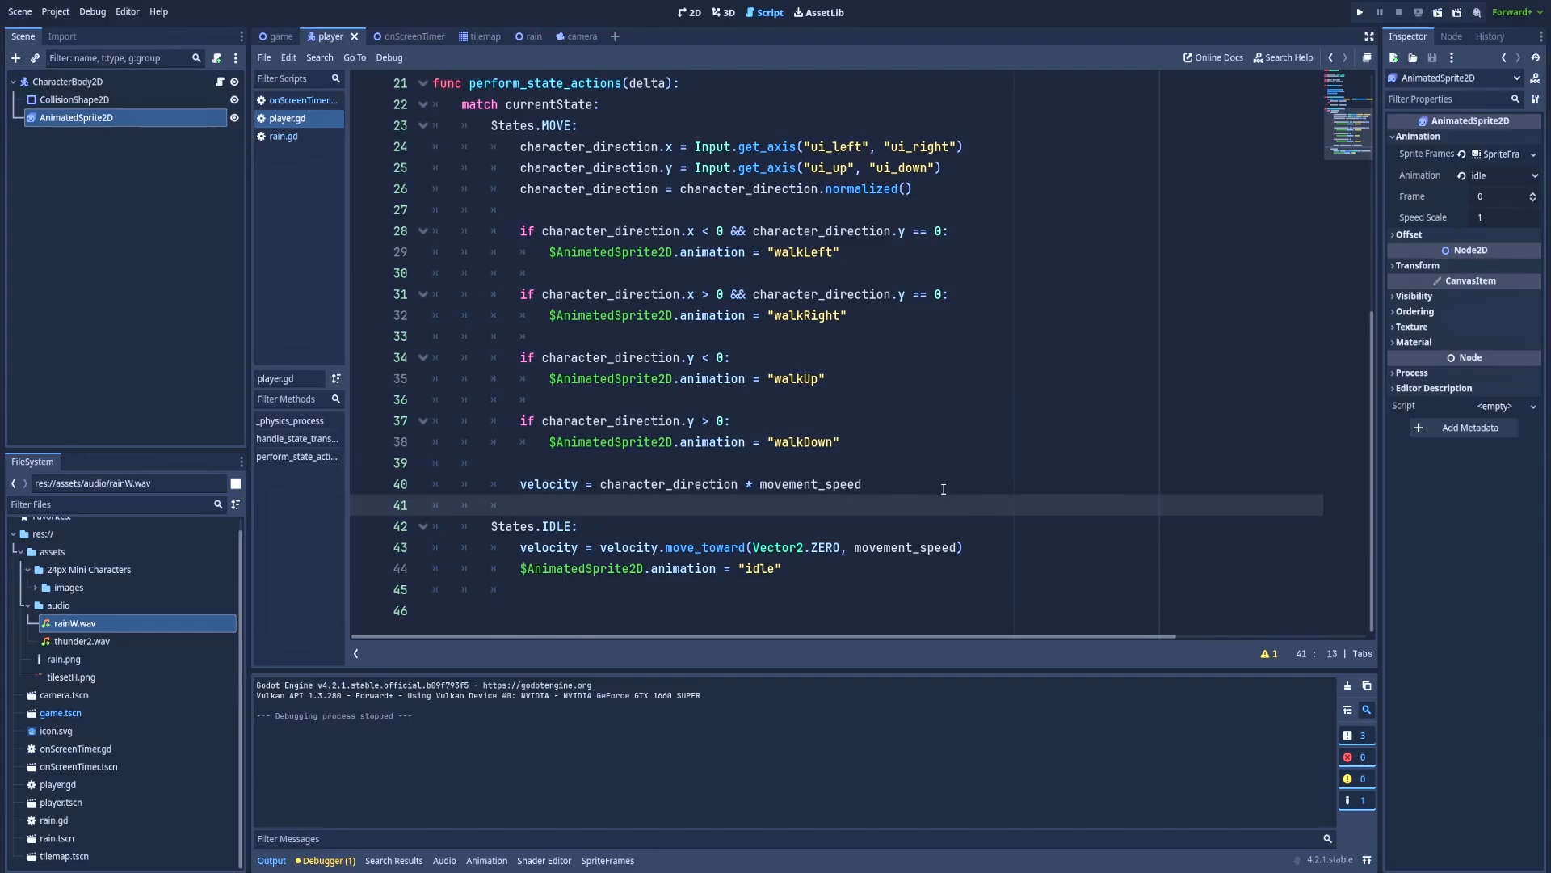
Step: Multiply the MOVE and IDLE velocity calculations by delta and run the game to test
type("*")
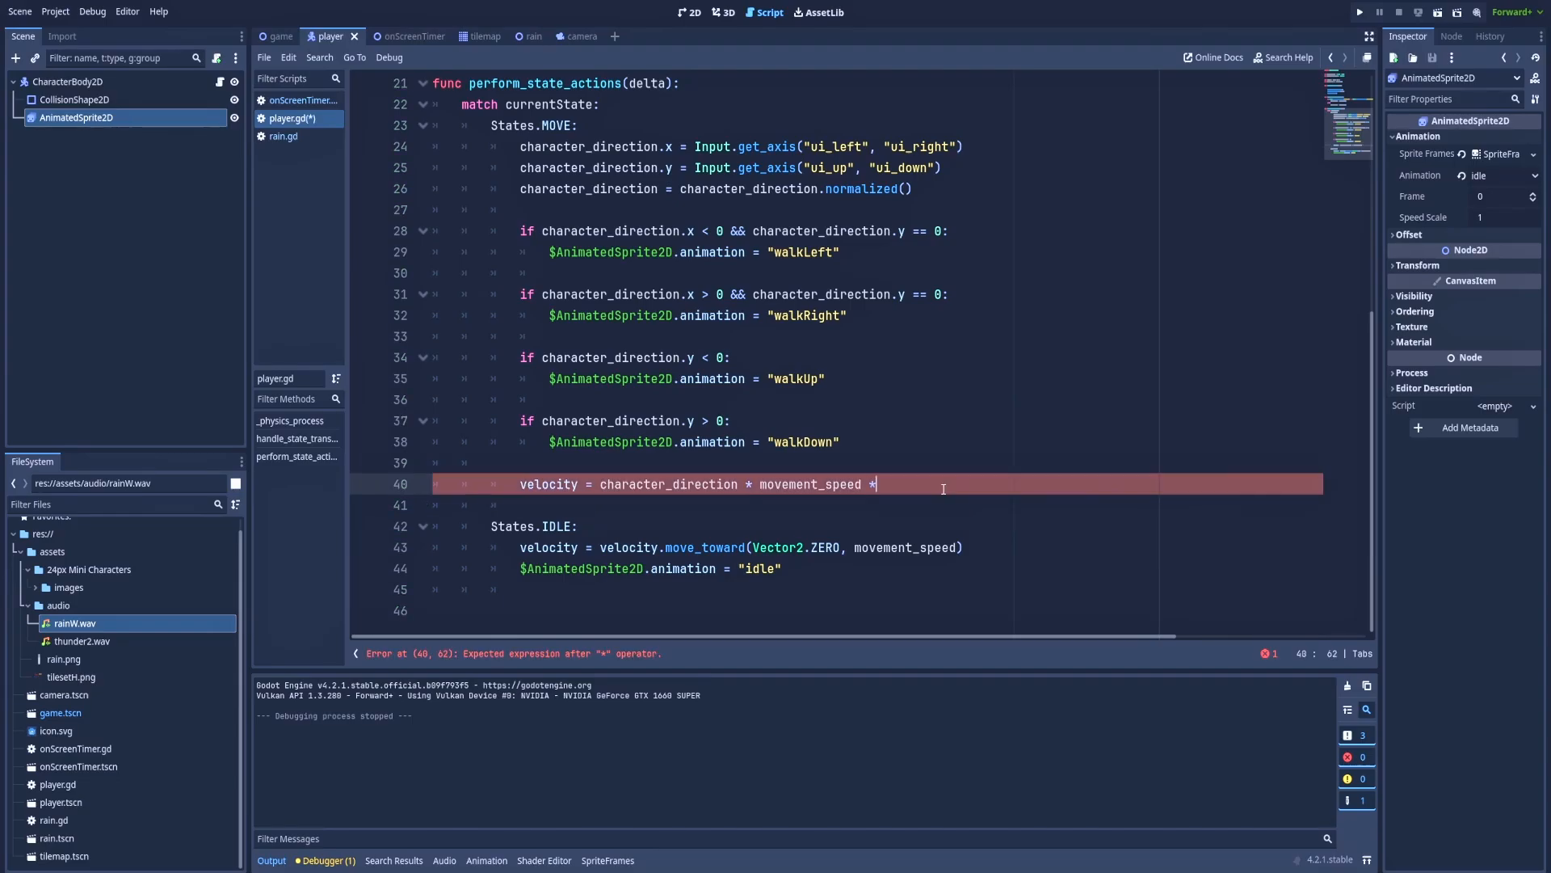
type("delta")
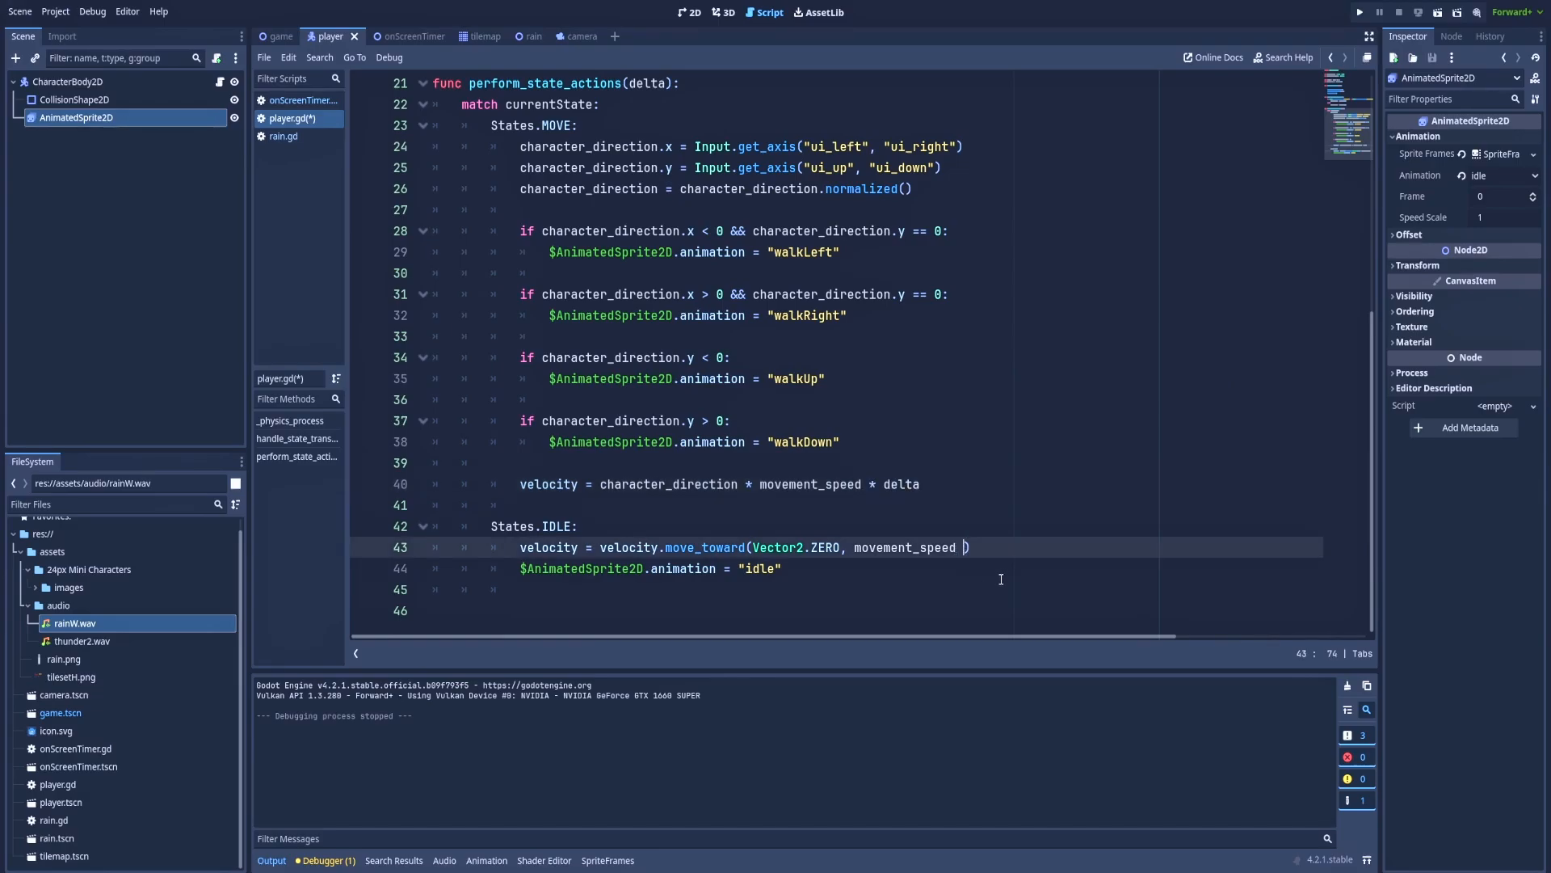
type("* delta")
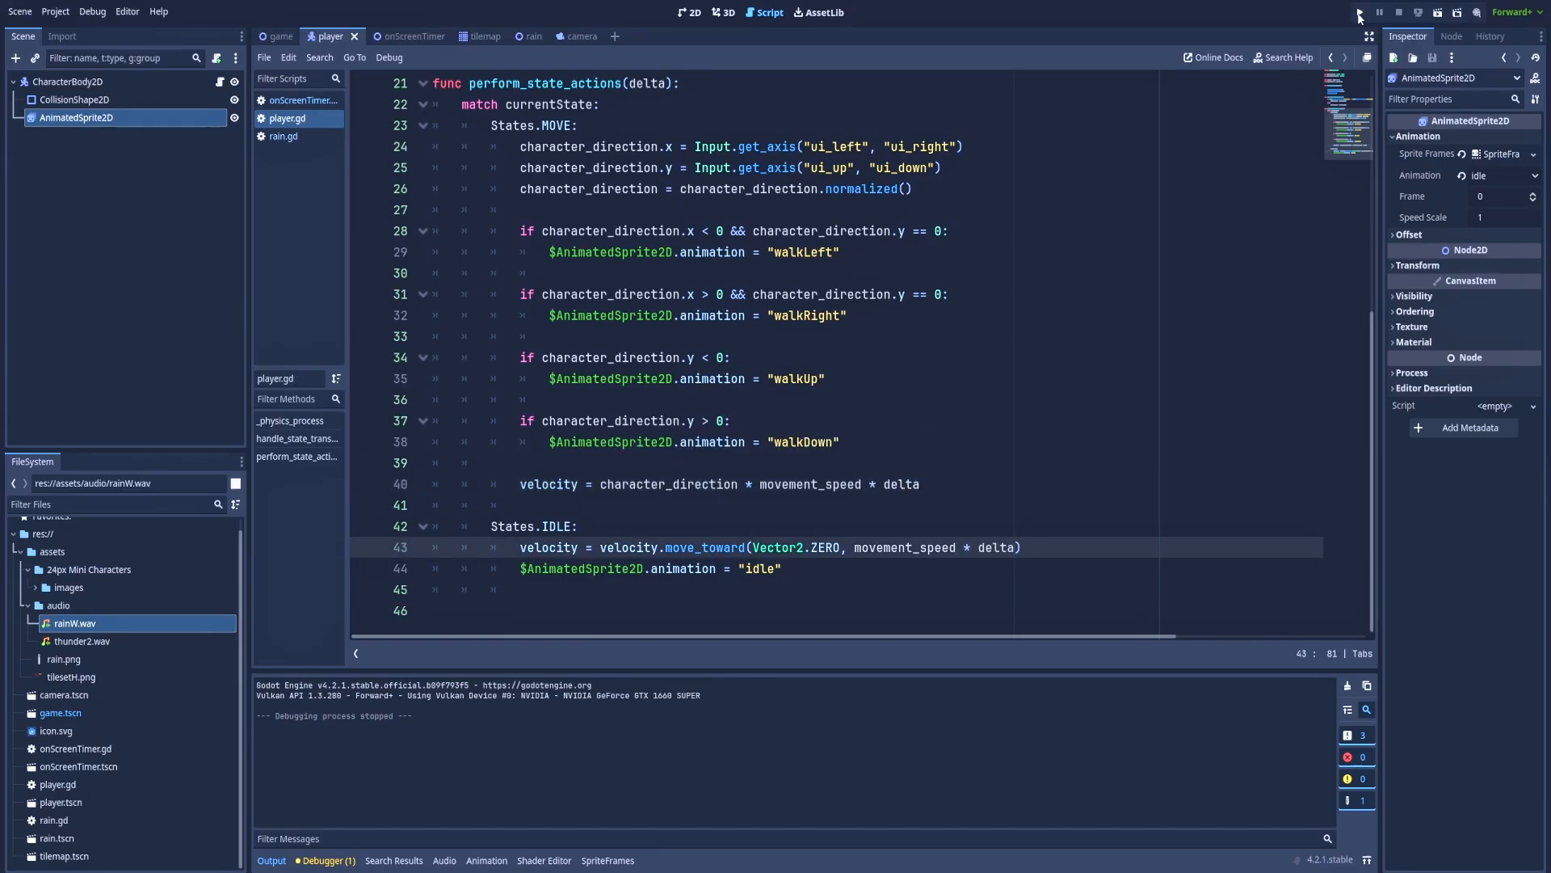
left_click(1360, 11)
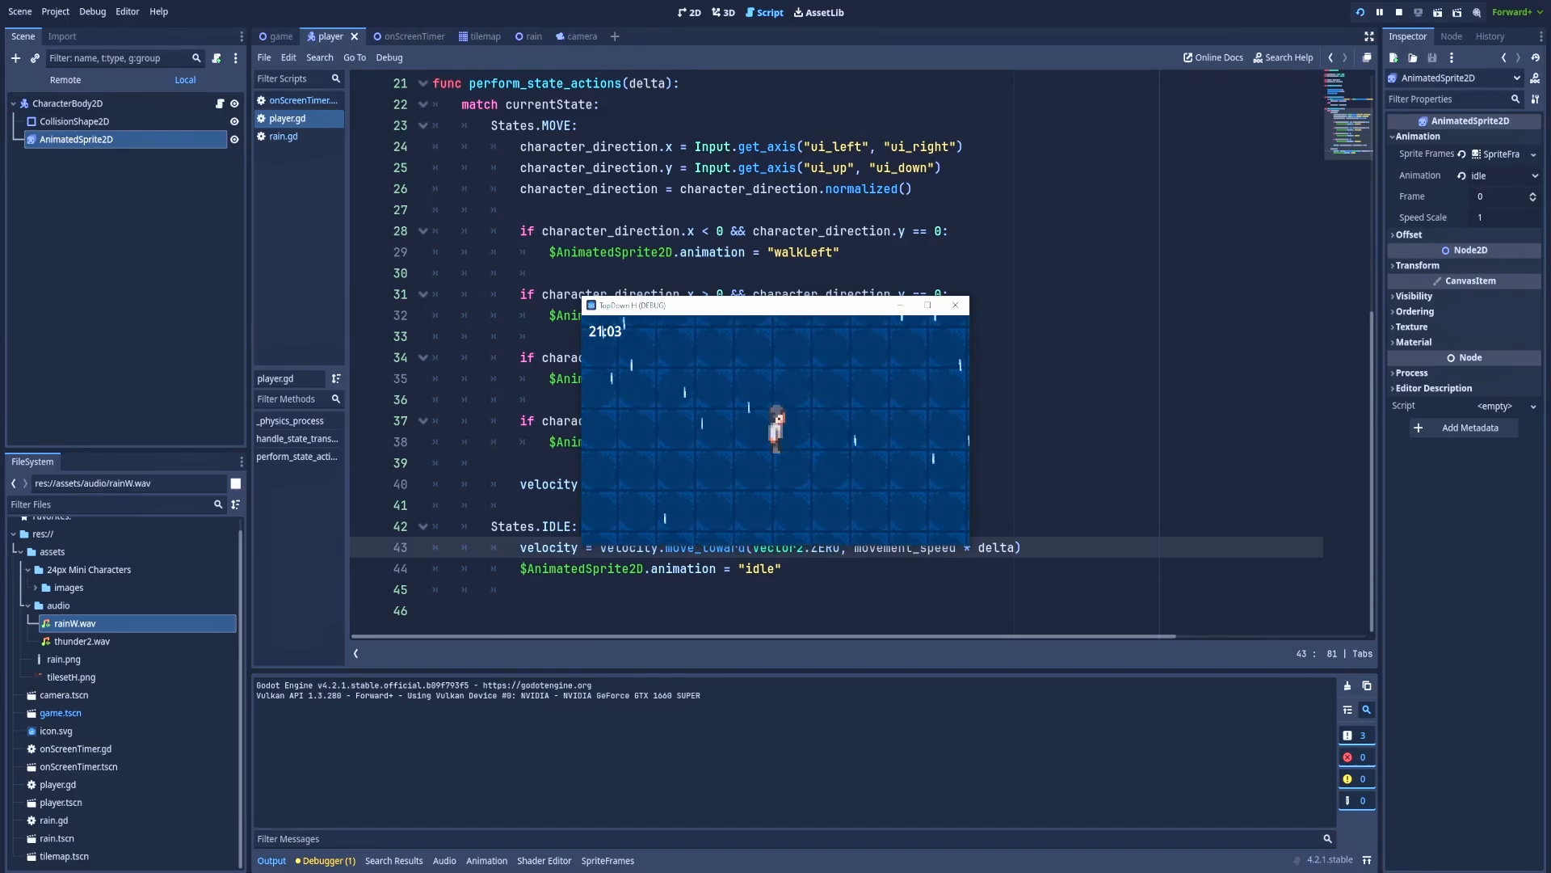
Step: Stop the game, raise movement_speed to 2000.0 and run again to try the faster movement
left_click(1377, 11)
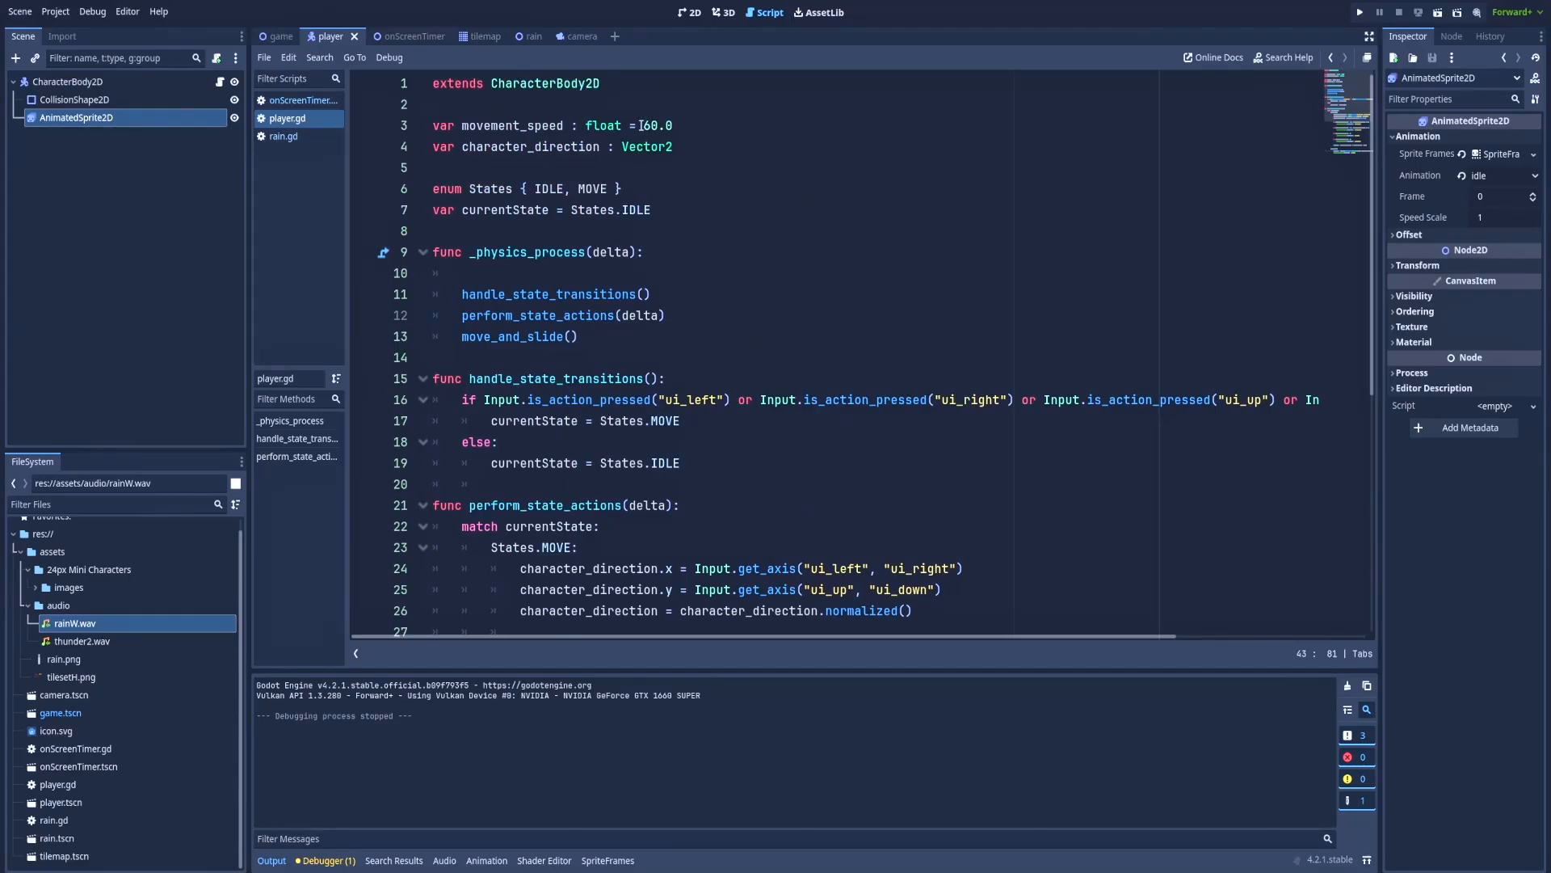
double_click(658, 126)
type("200")
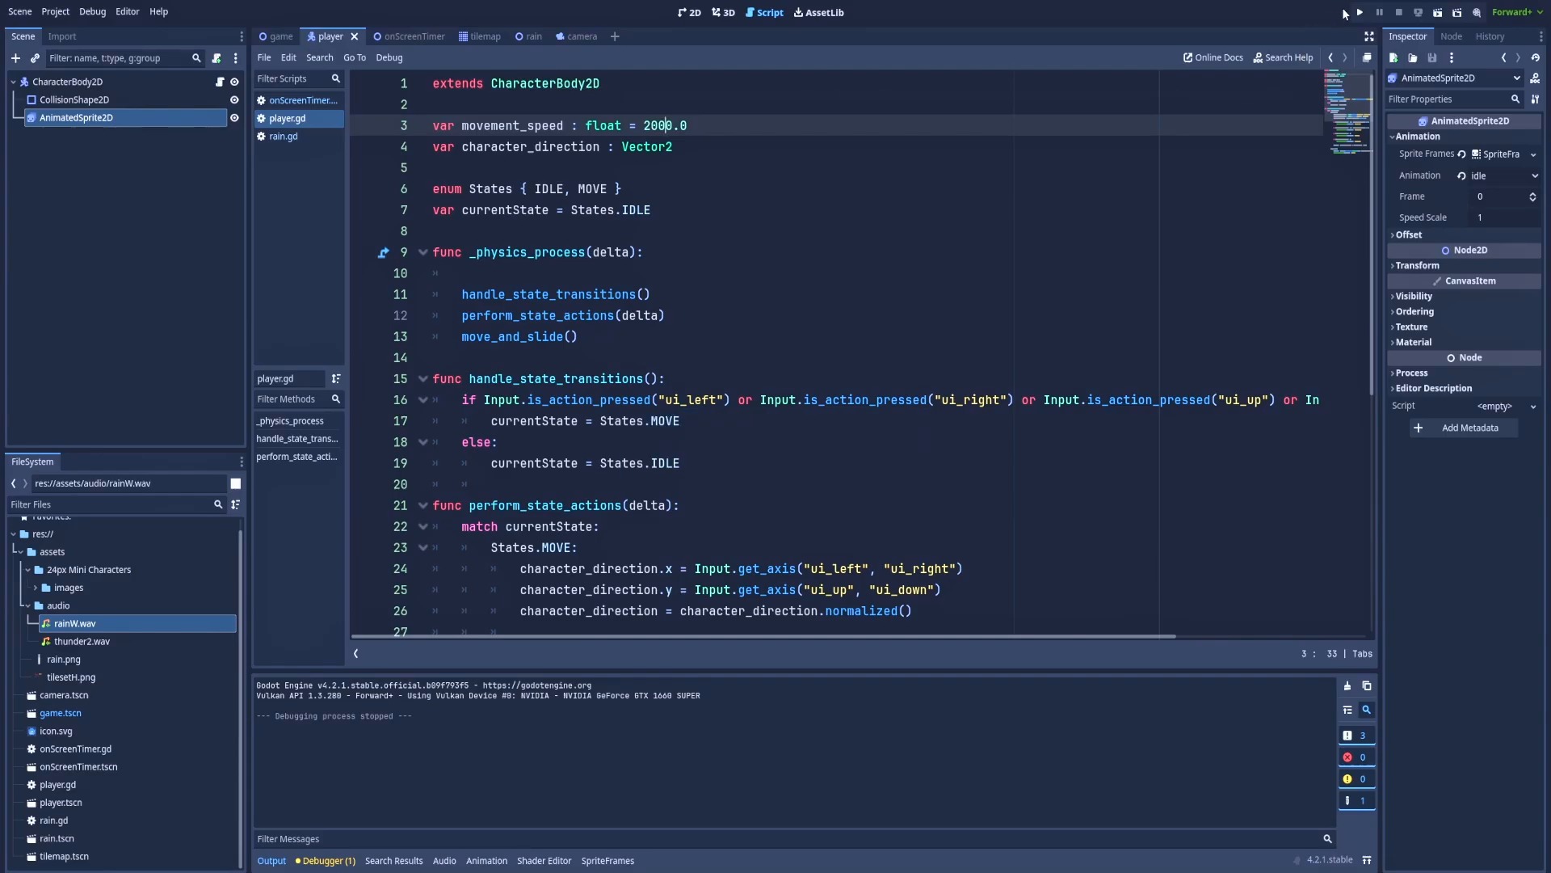
left_click(1359, 11)
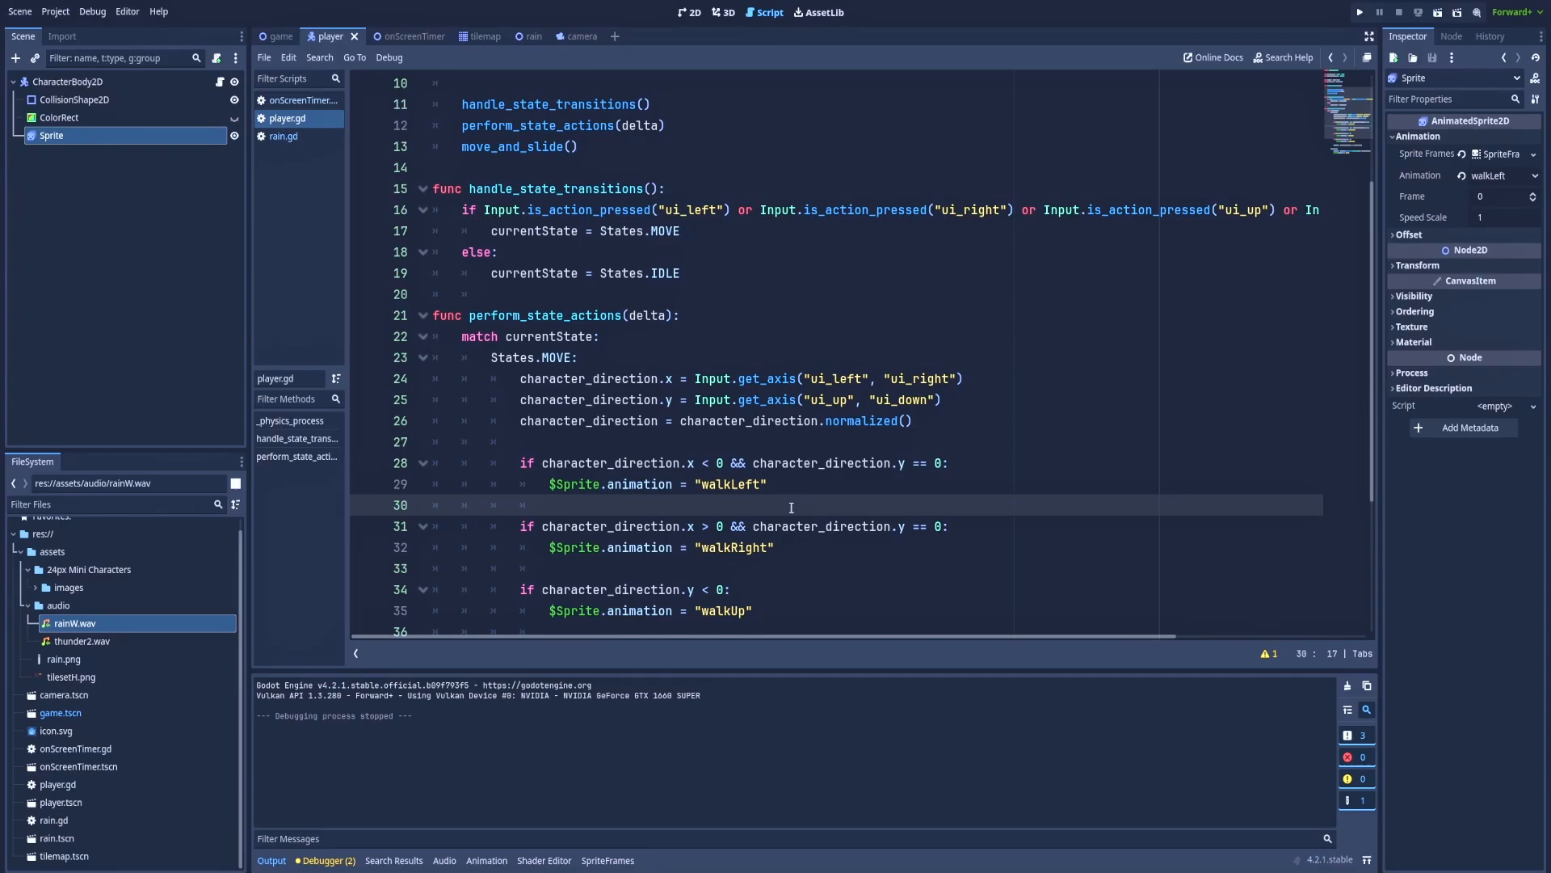
Step: Run the game to watch the character move in the rainy tiled scene
left_click(550, 505)
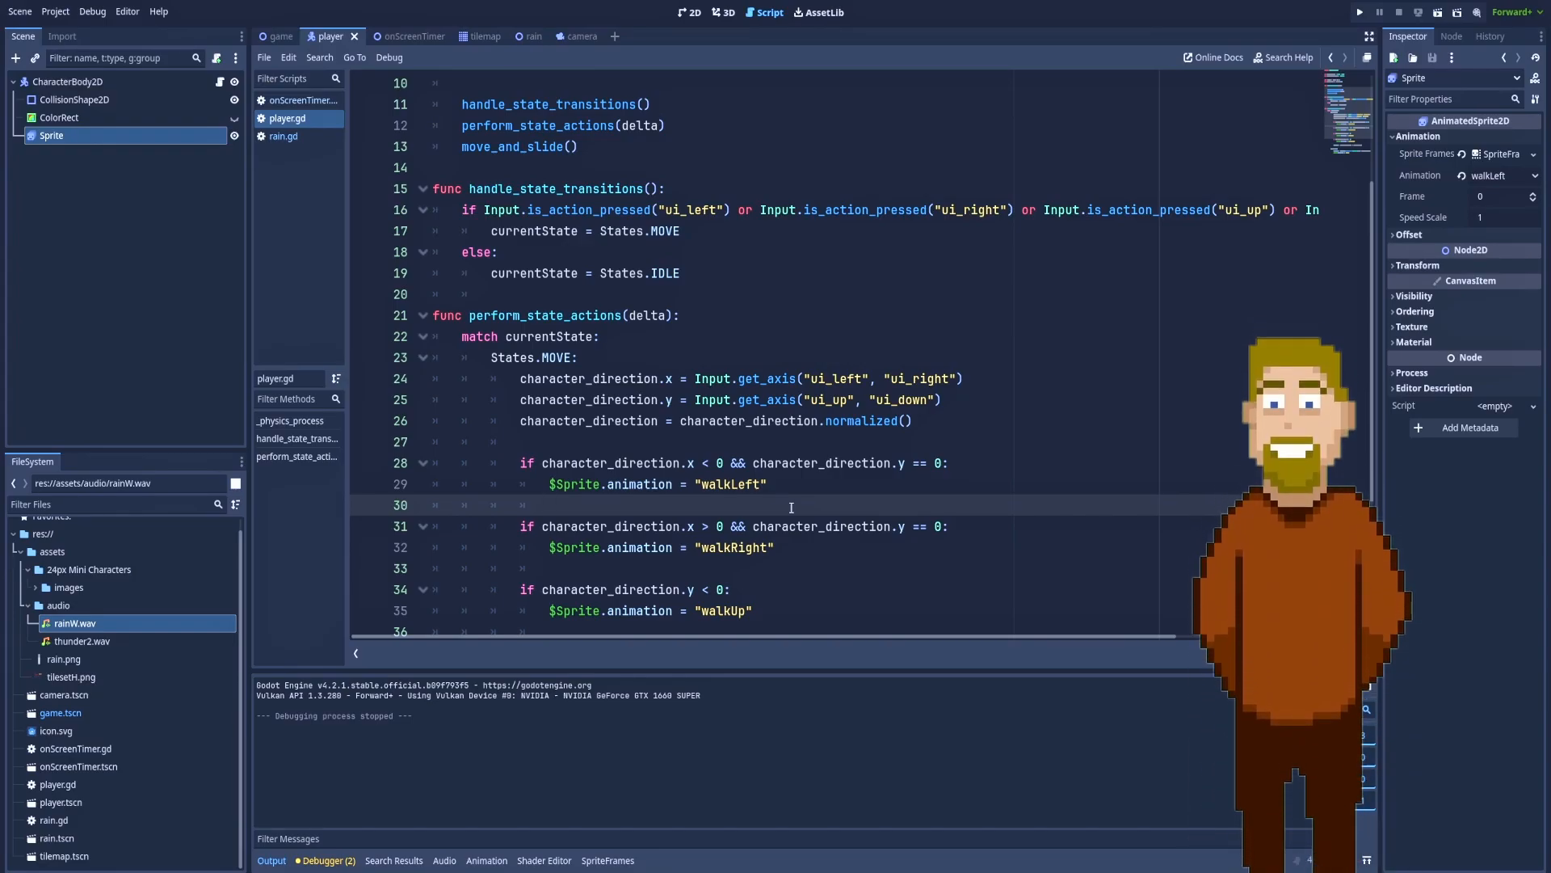
left_click(1359, 11)
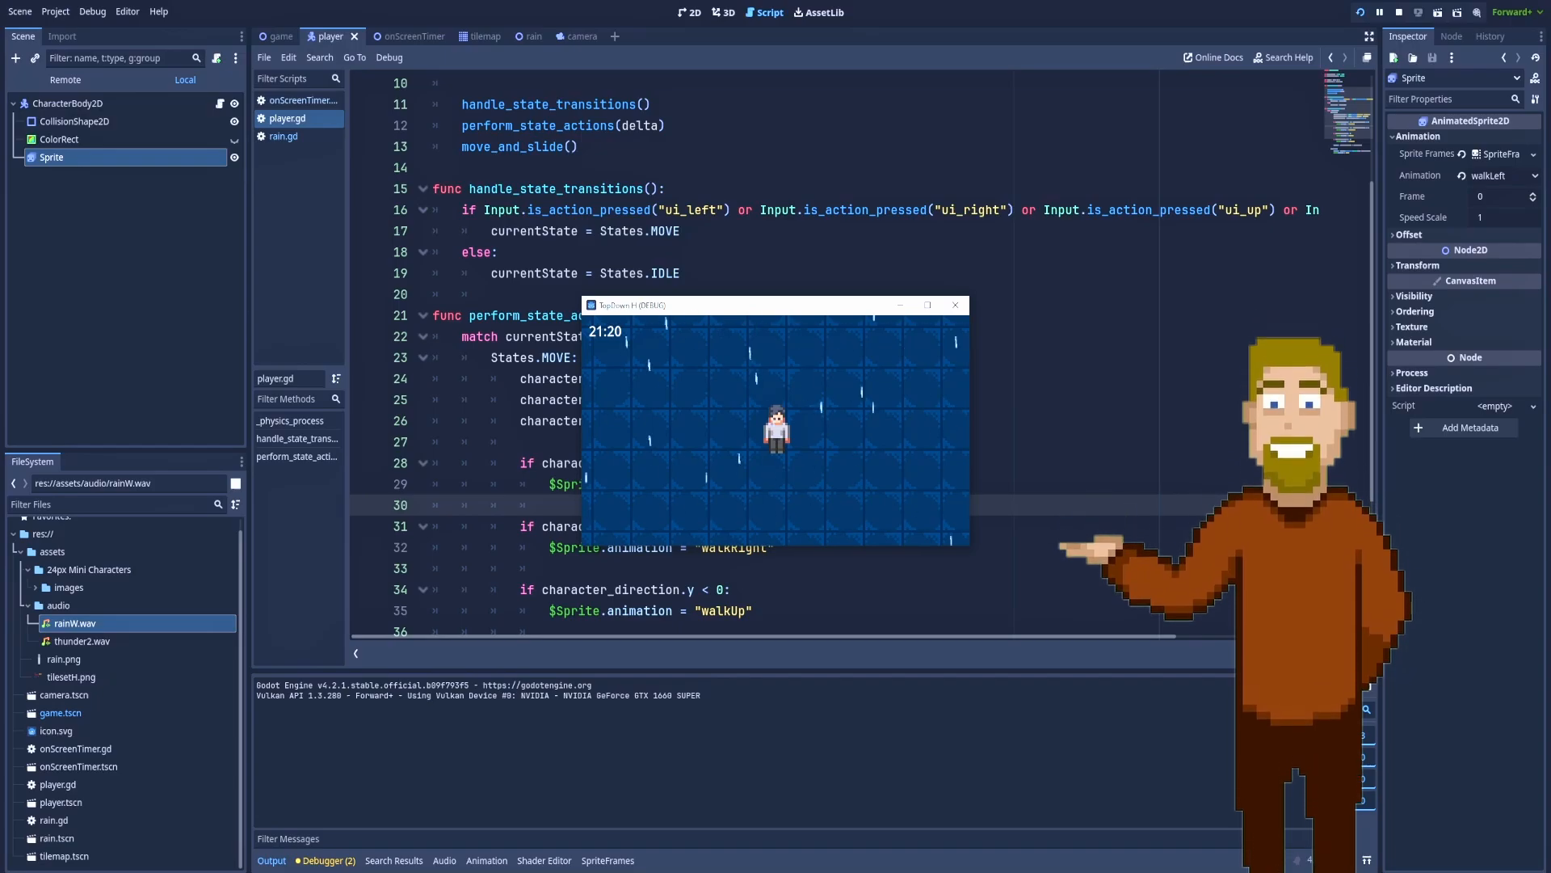